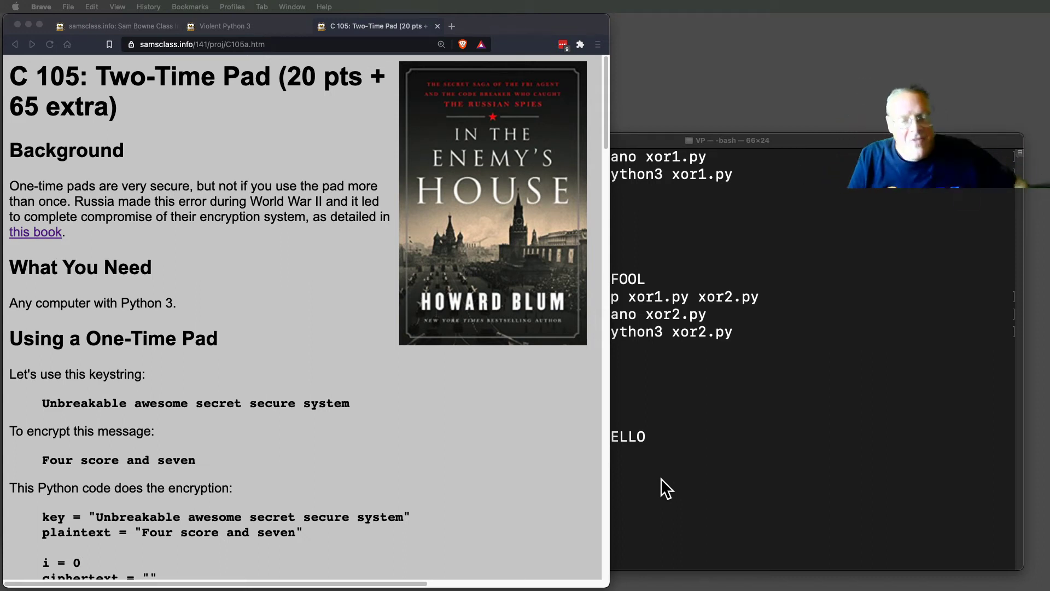
pyautogui.moveTo(577, 572)
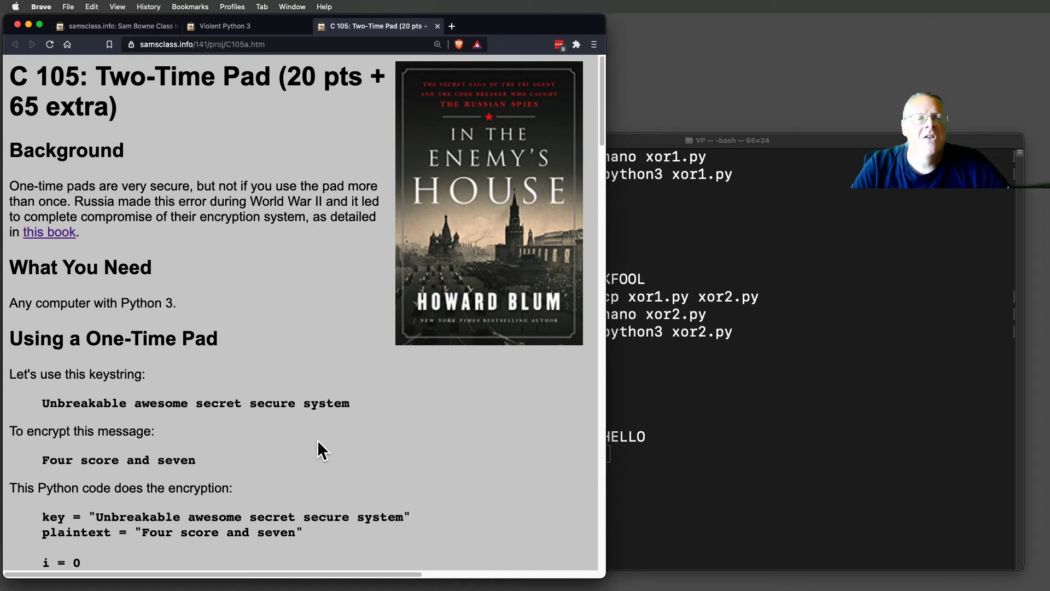
pyautogui.moveTo(305, 296)
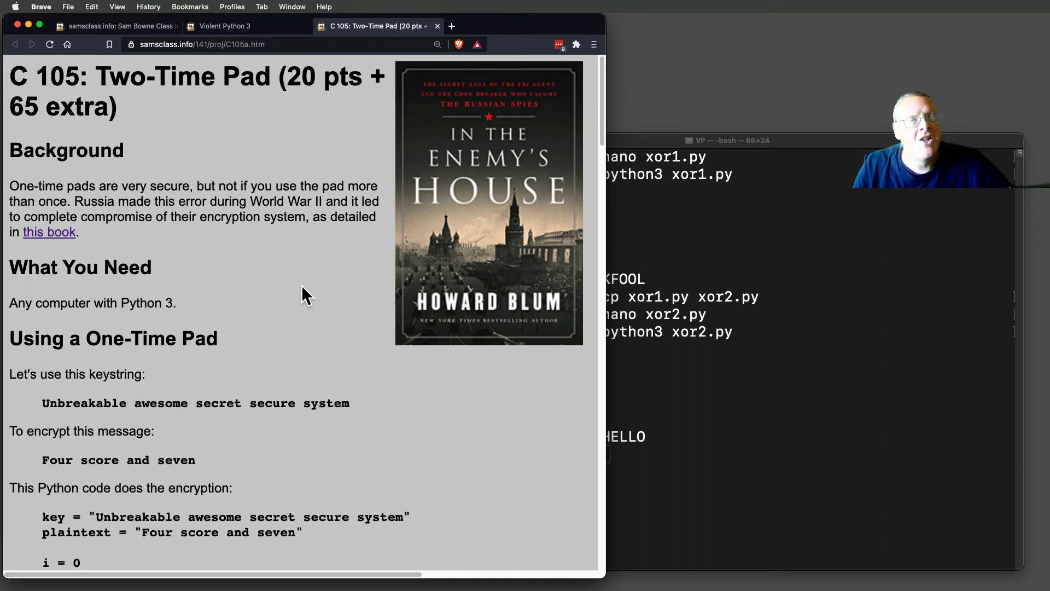
pyautogui.moveTo(307, 306)
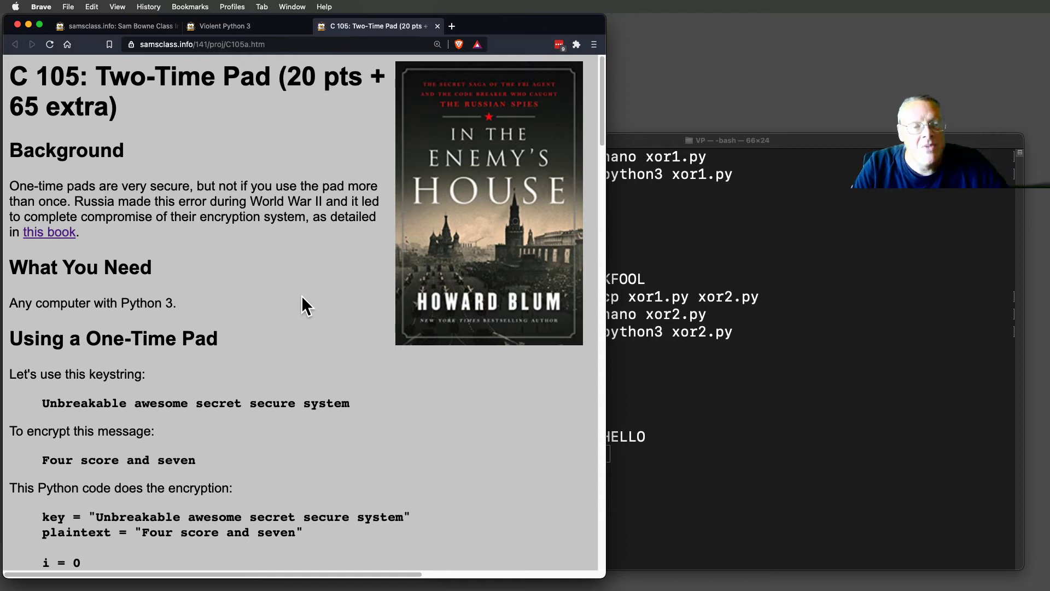
# Review the lab's one-time pad keystring, the 'Four score and seven' message and the encryption code
pyautogui.scroll(-3)
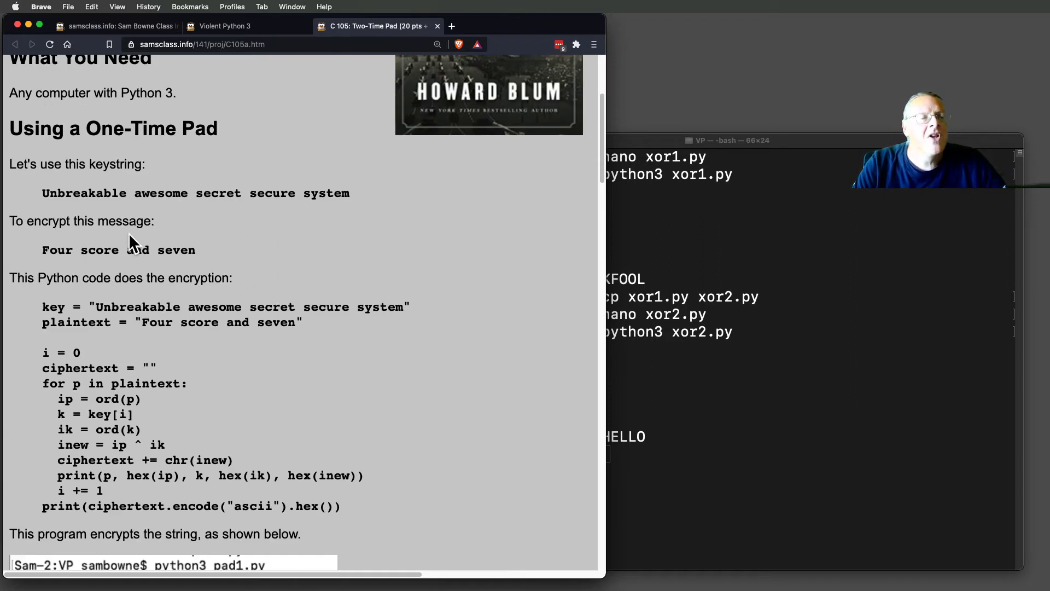
pyautogui.moveTo(99, 168)
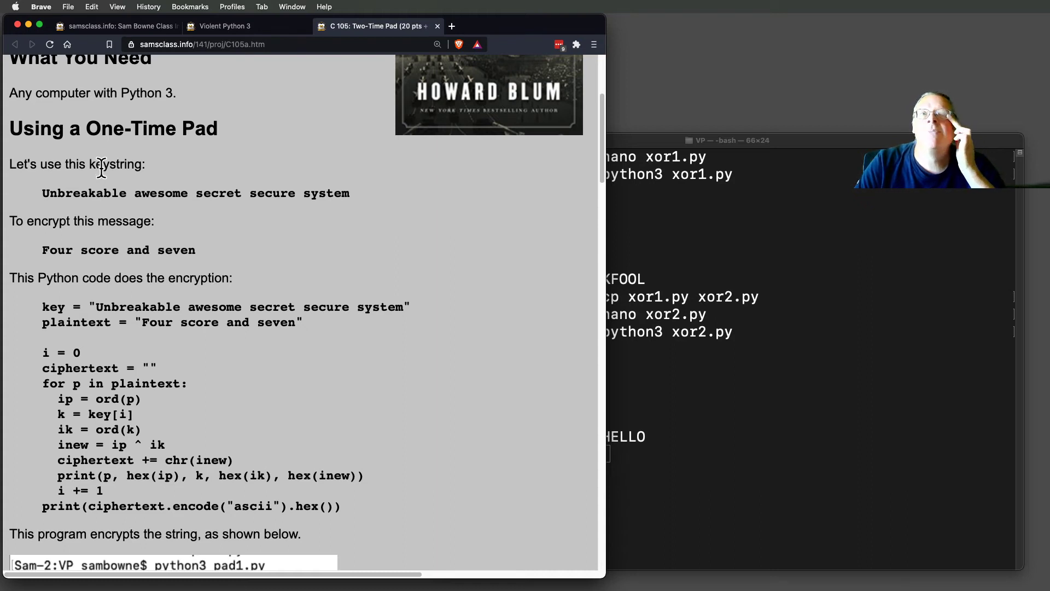
pyautogui.moveTo(344, 193)
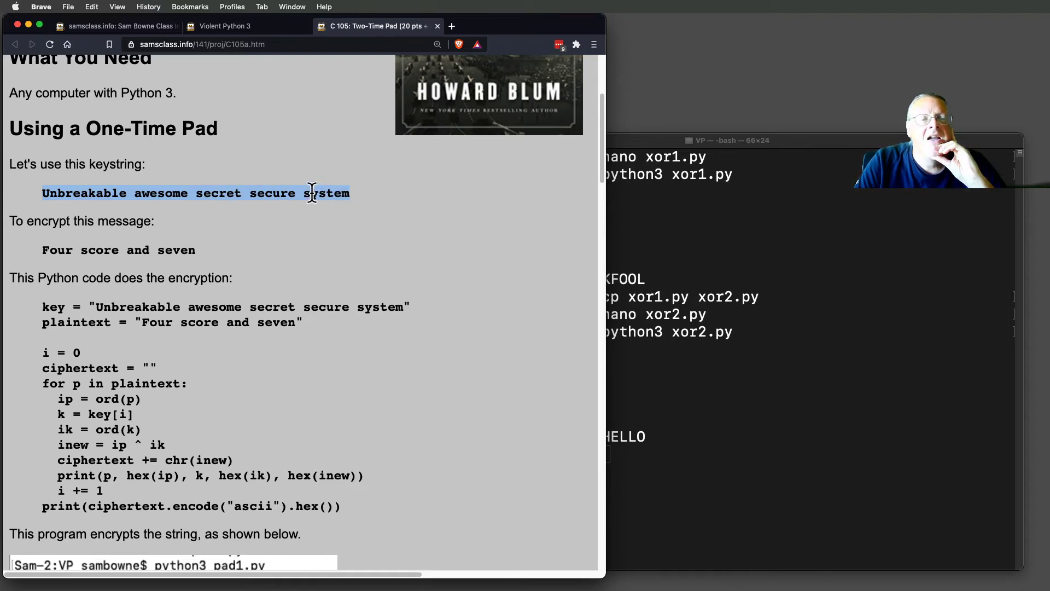
pyautogui.moveTo(47, 250)
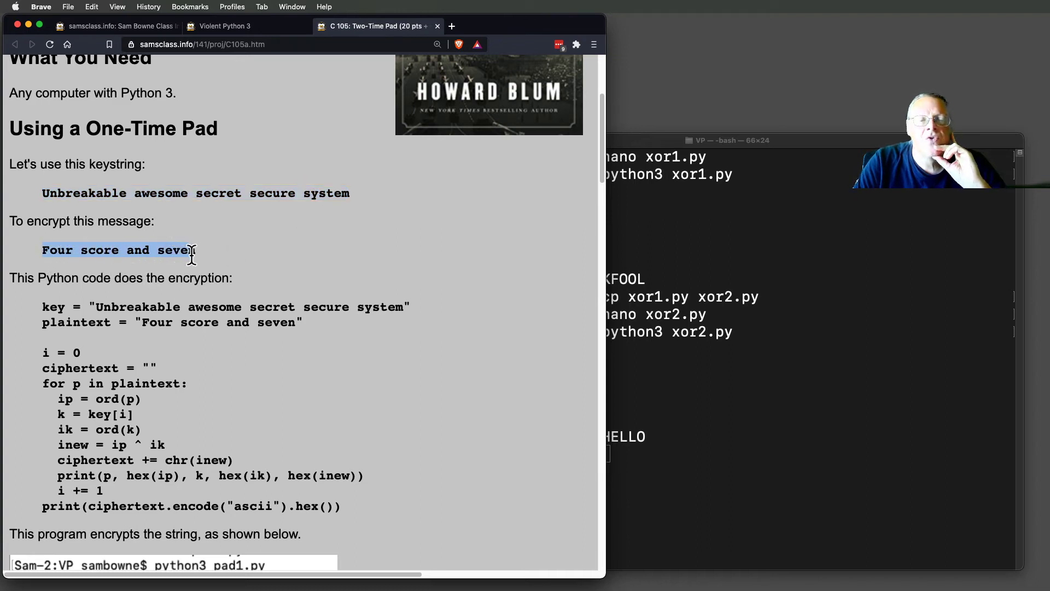
pyautogui.click(173, 241)
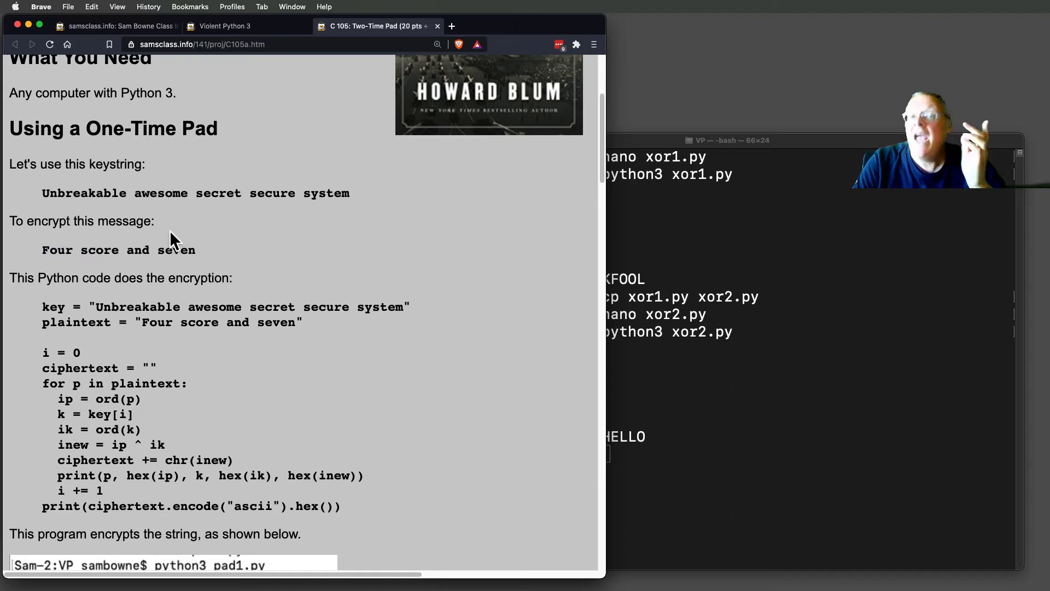
pyautogui.moveTo(121, 252)
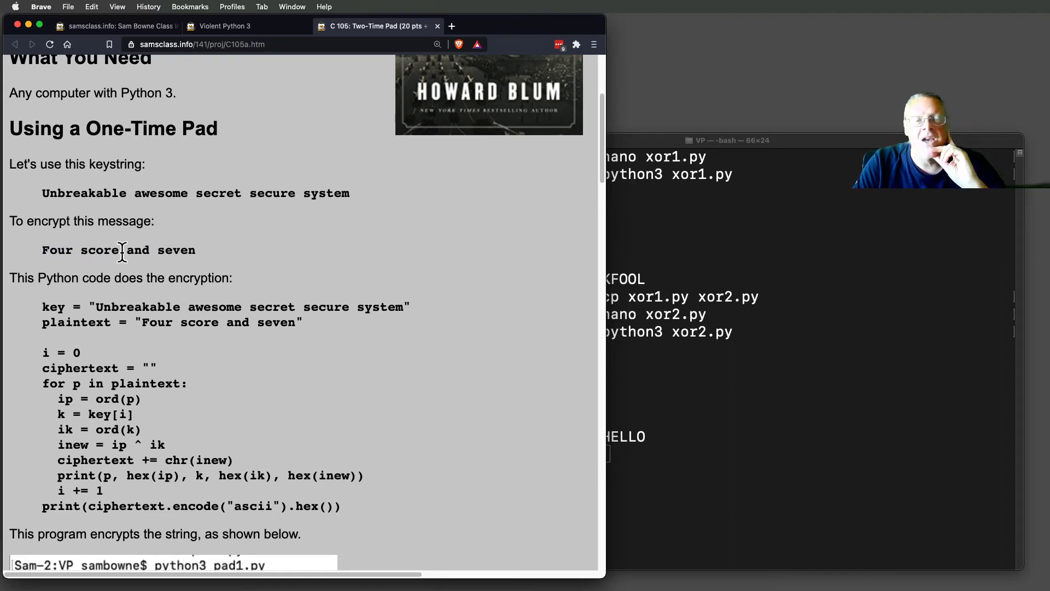
pyautogui.moveTo(86, 267)
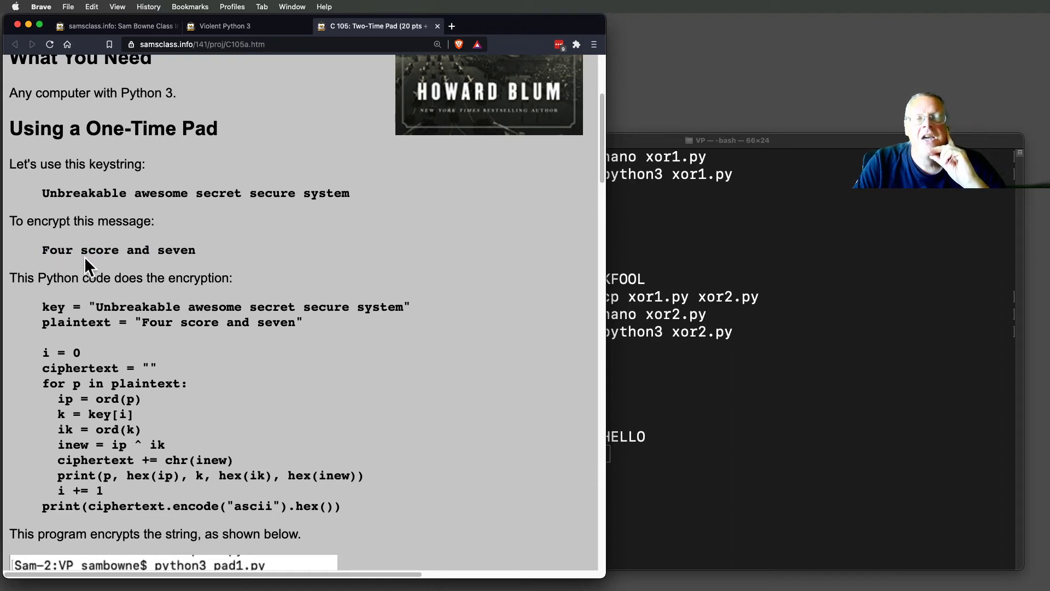
pyautogui.moveTo(54, 351)
pyautogui.write('n')
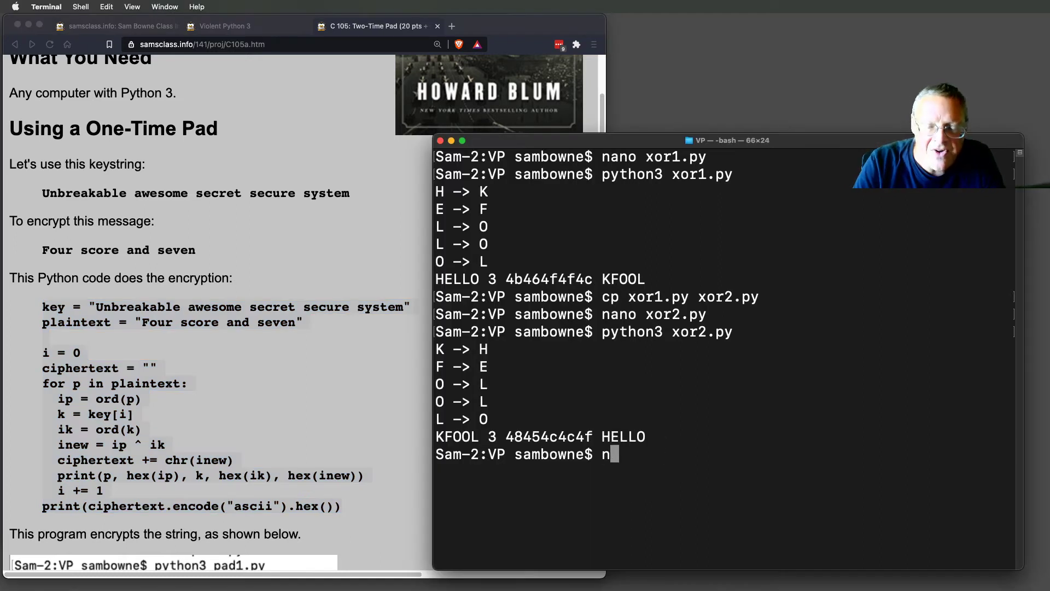
# Create otp1.py in nano with the XOR one-time pad encryption code and exit back to the shell
pyautogui.write('ano')
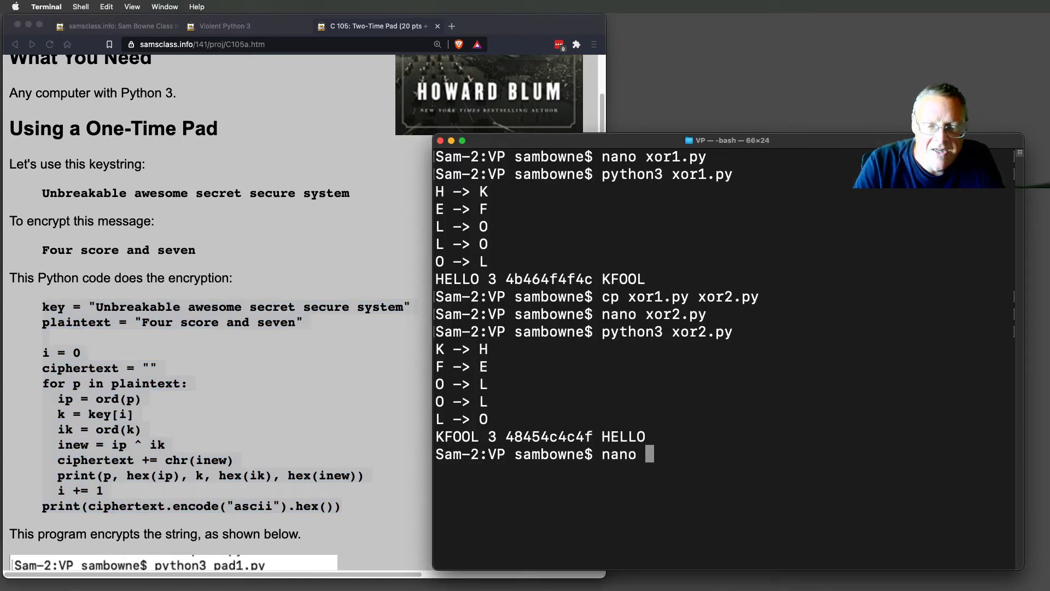
pyautogui.write('otp1/')
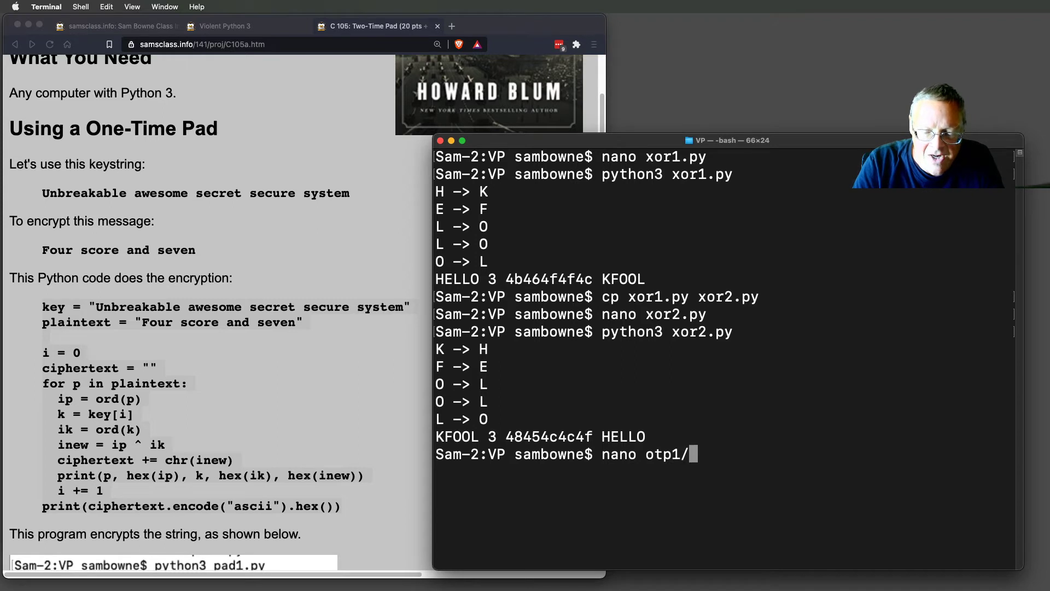
pyautogui.write('5')
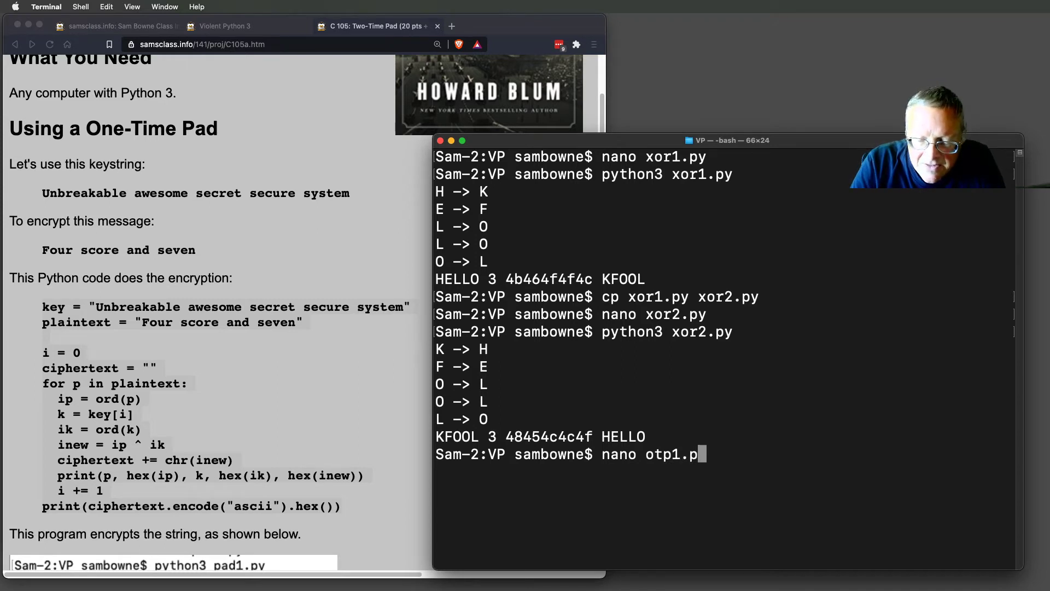
pyautogui.press('Return')
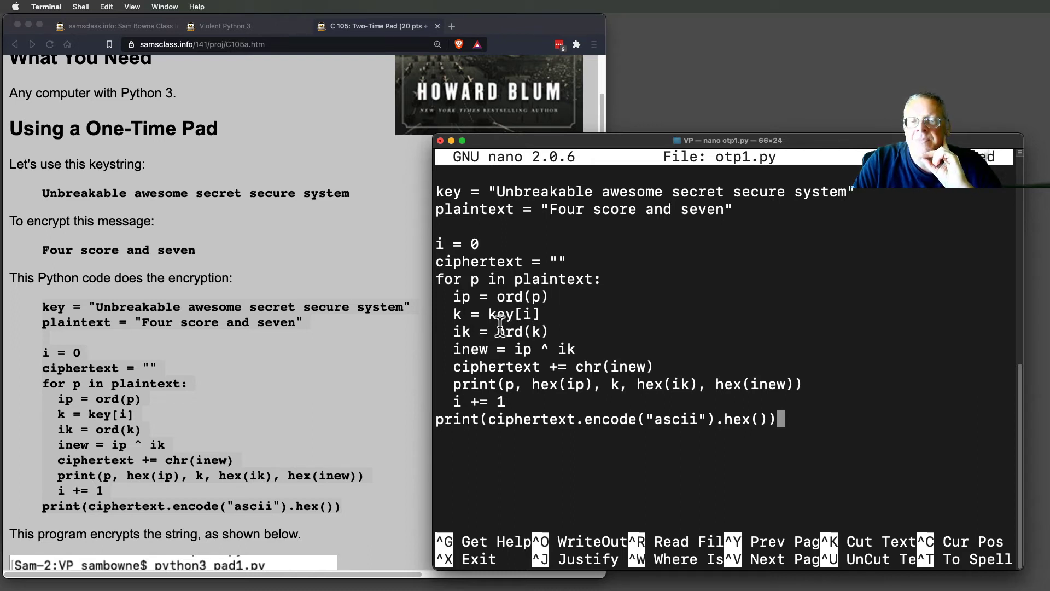
pyautogui.moveTo(519, 214)
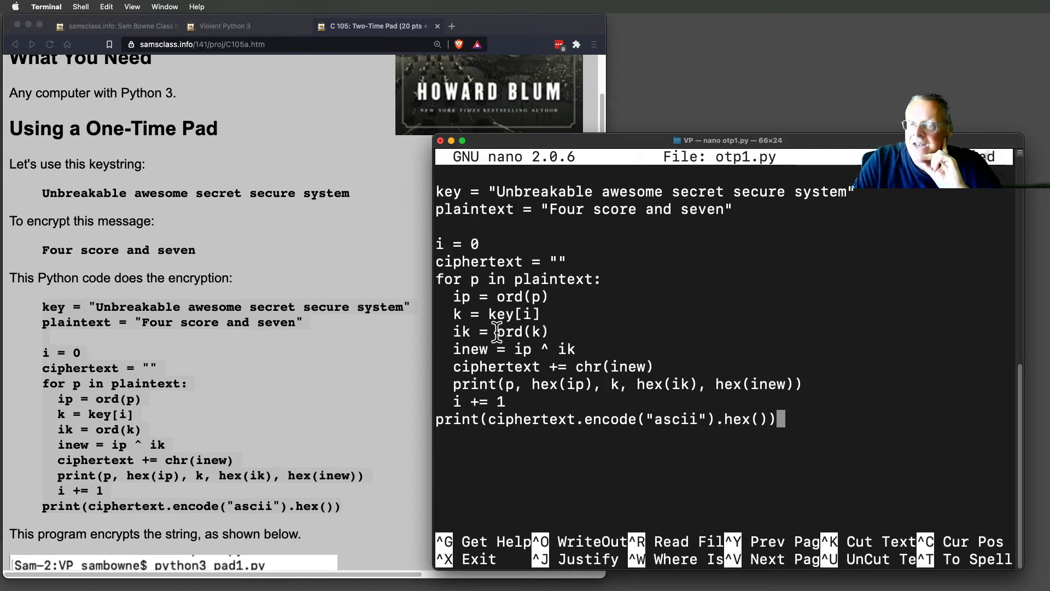
pyautogui.doubleClick(563, 349)
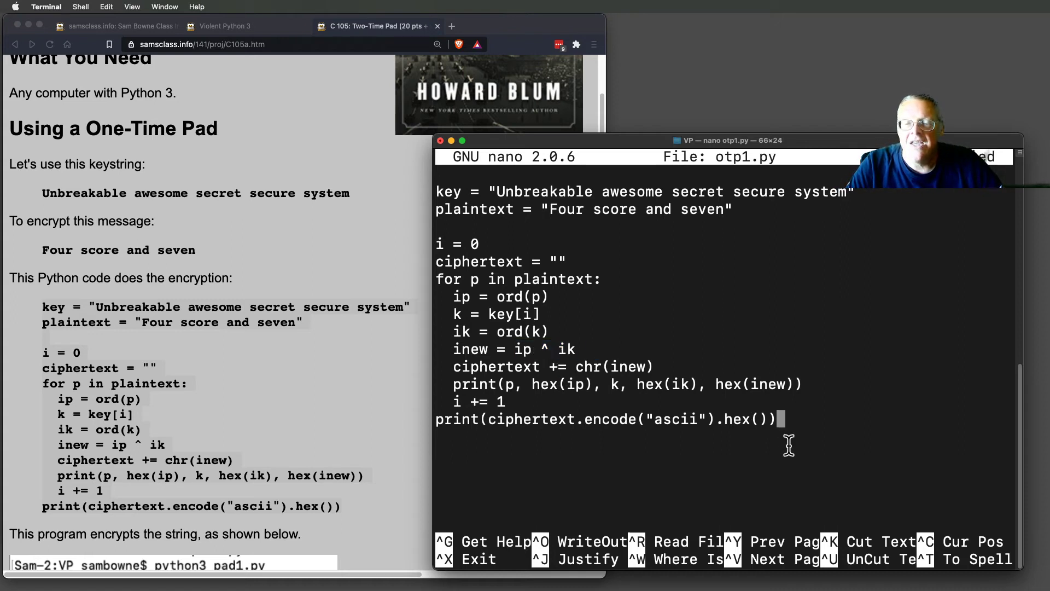
pyautogui.moveTo(815, 471)
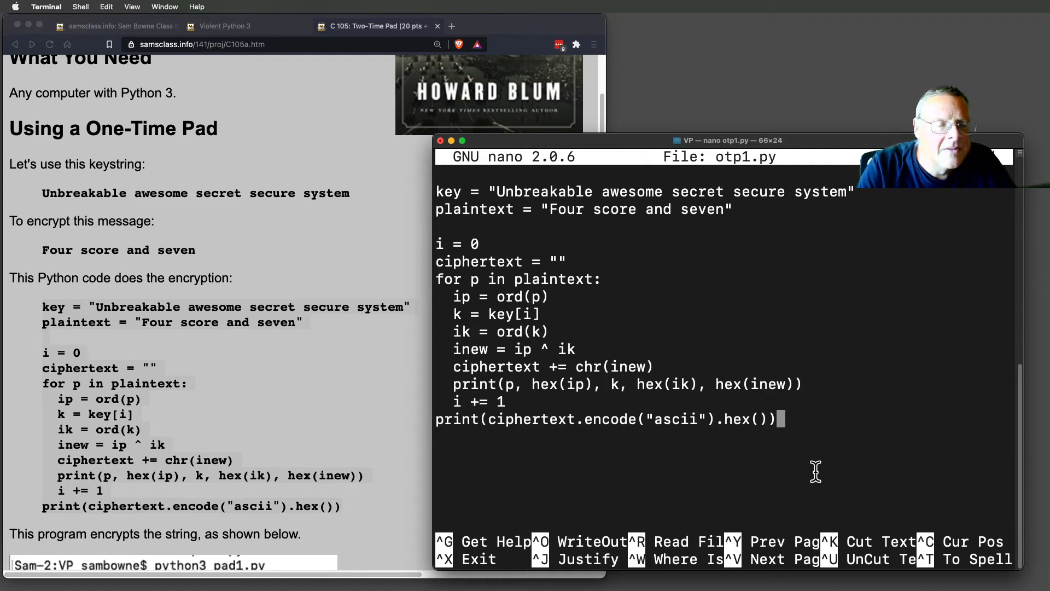
pyautogui.press('ctrl+x')
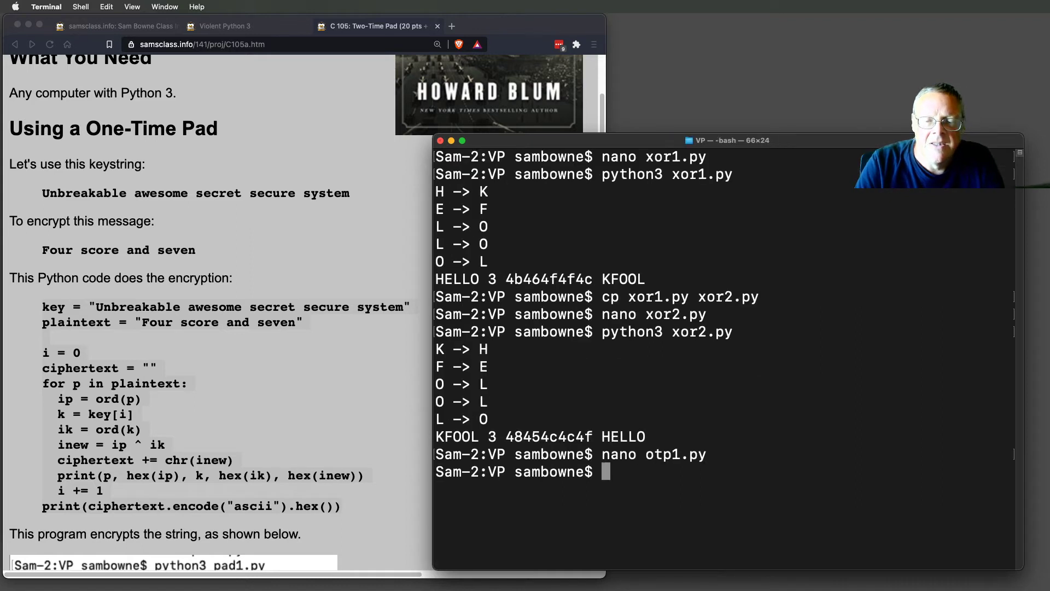
pyautogui.write('python3')
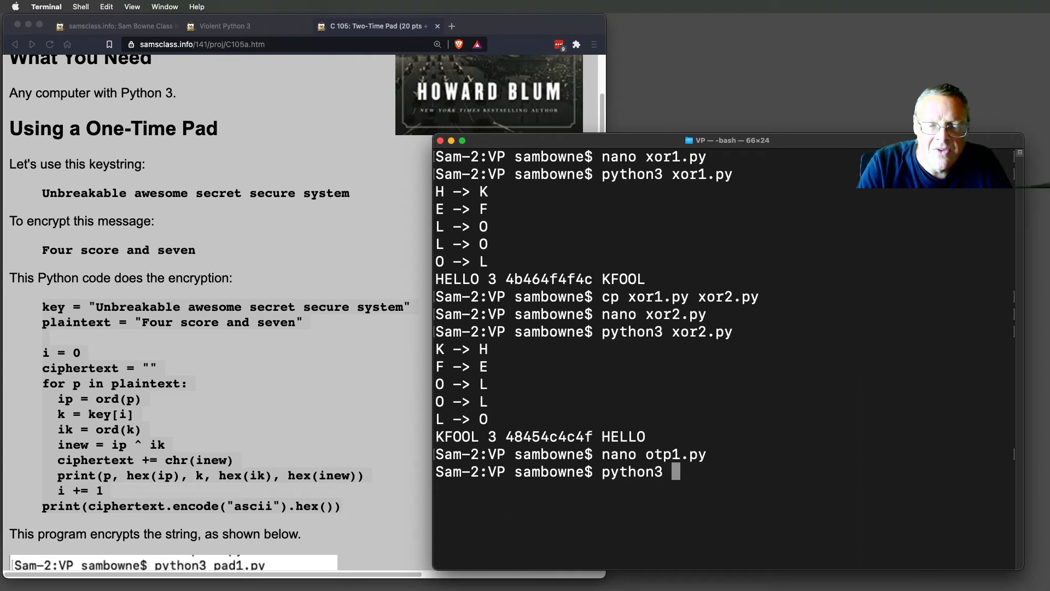
pyautogui.write('otp1.py')
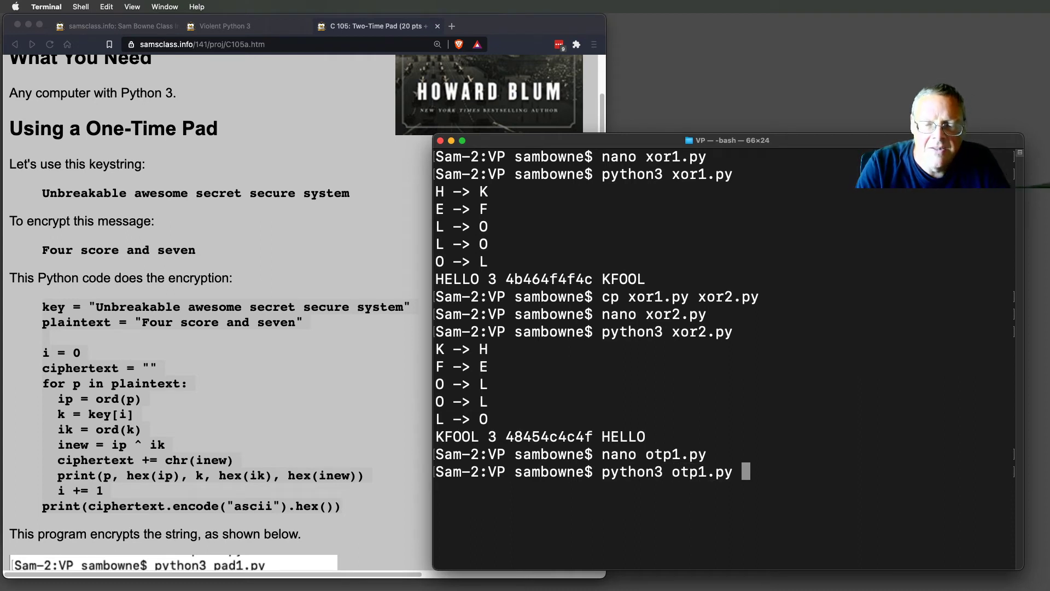
pyautogui.press('Return')
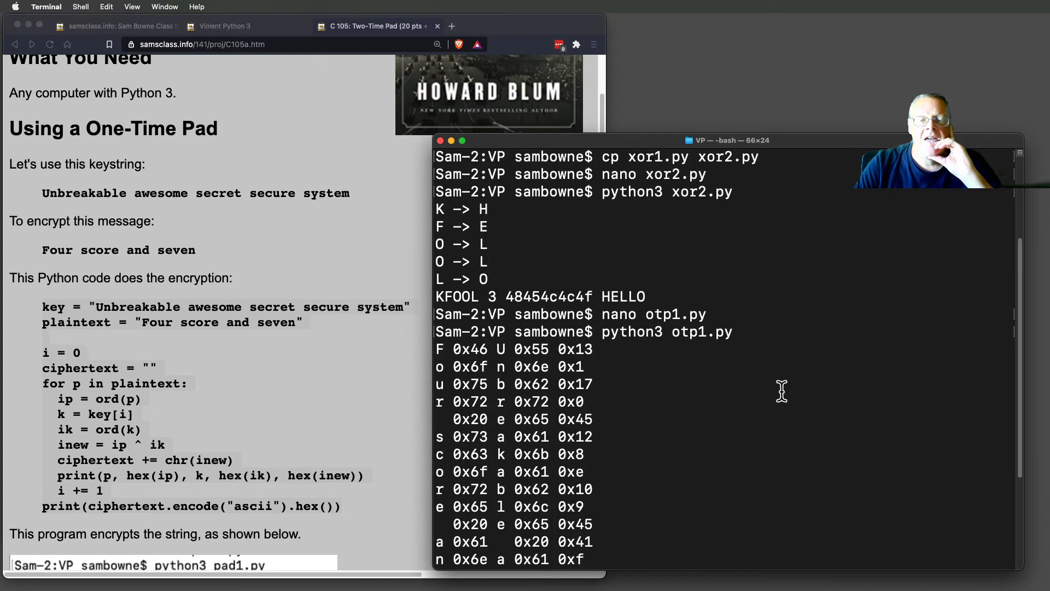
pyautogui.scroll(-3)
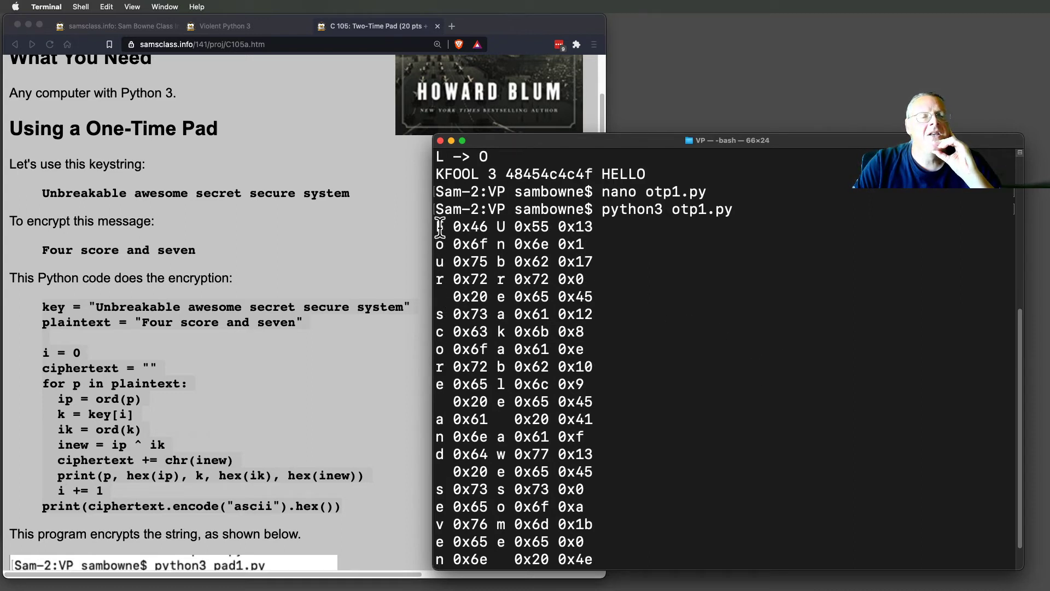
pyautogui.moveTo(195, 264)
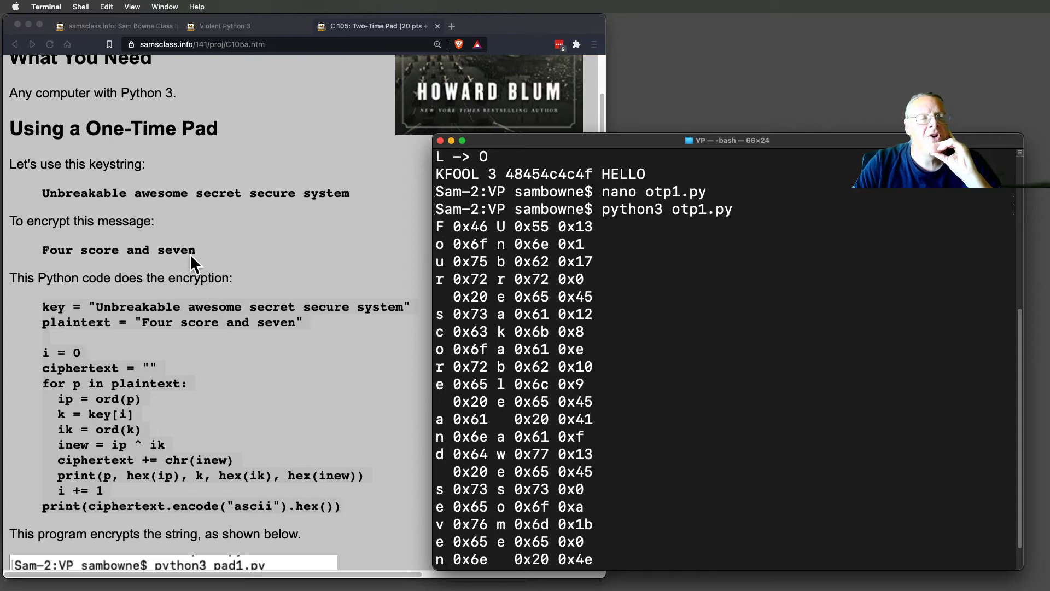
pyautogui.moveTo(492, 346)
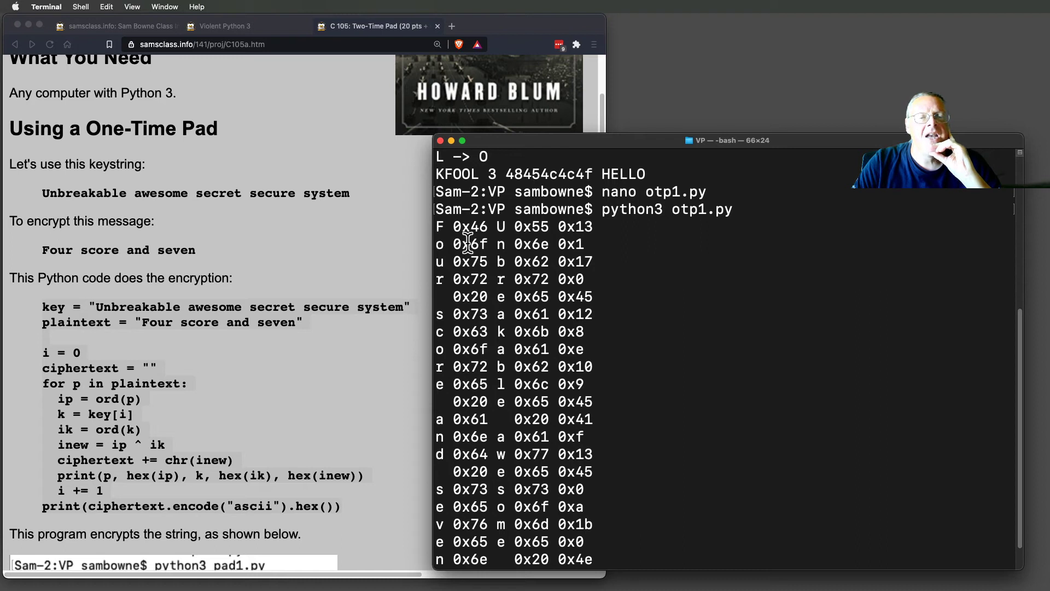
pyautogui.moveTo(569, 249)
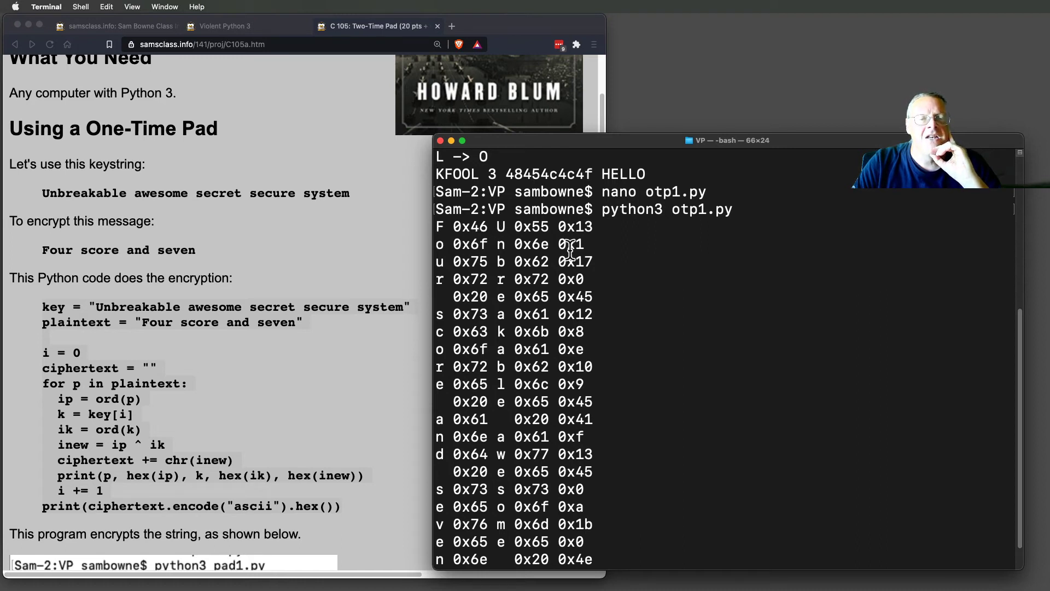
pyautogui.moveTo(589, 238)
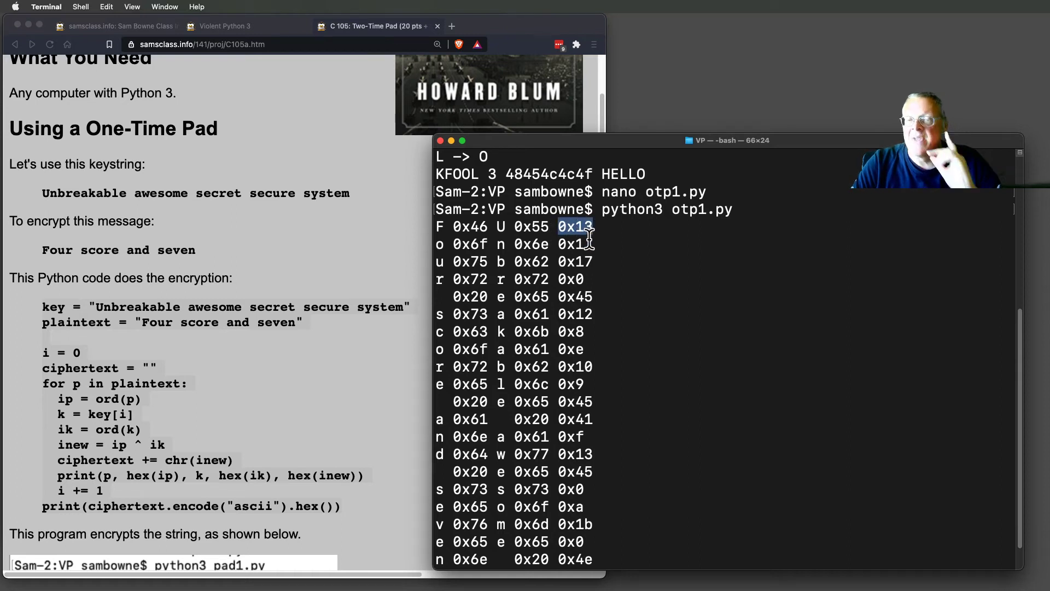
pyautogui.moveTo(580, 300)
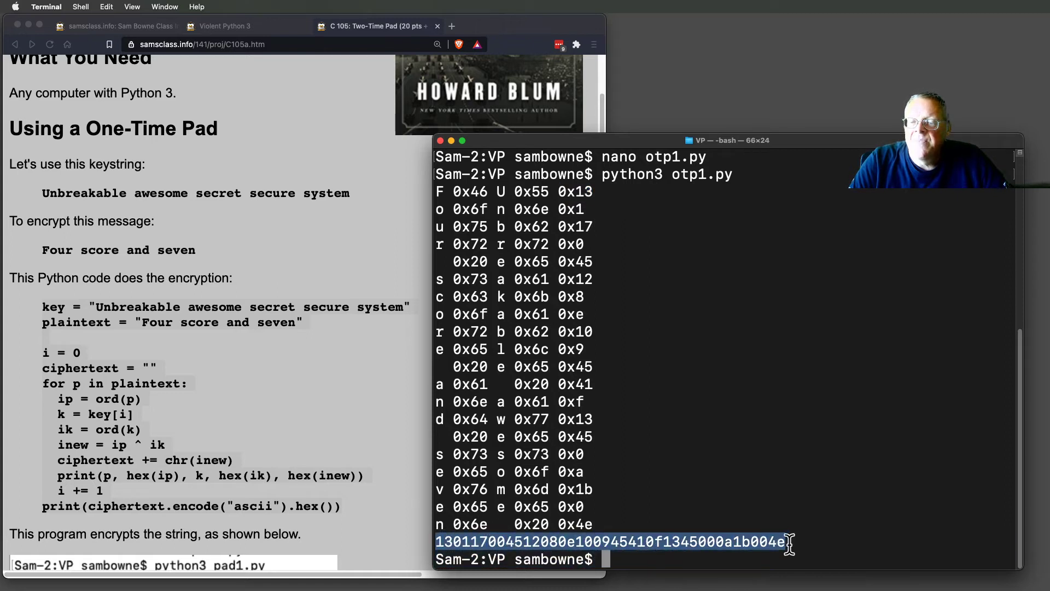
pyautogui.moveTo(341, 381)
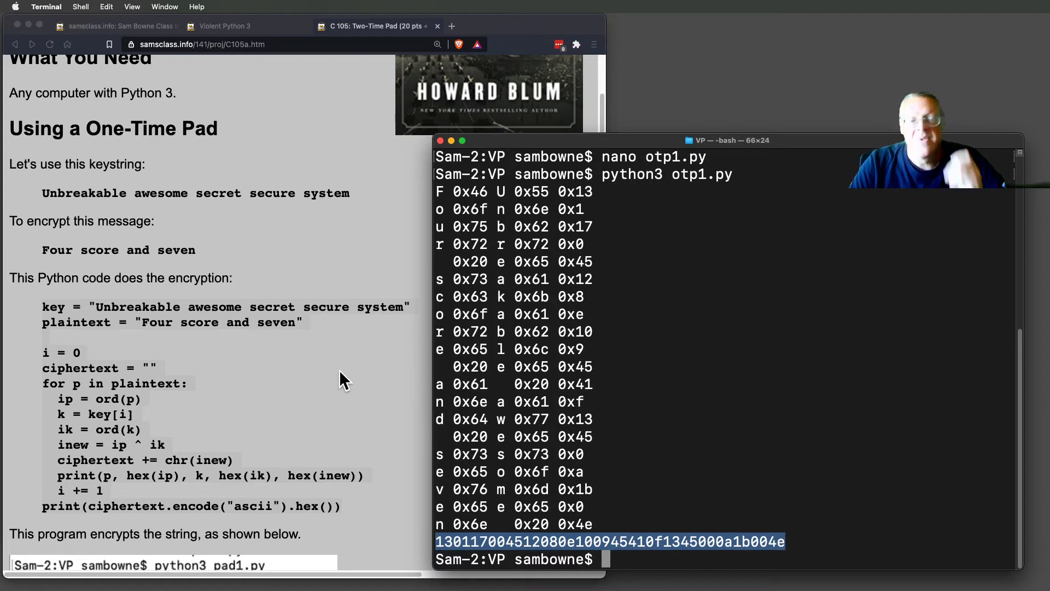
# Read the lab page's XOR decryption code that reverses the one-time pad
pyautogui.scroll(-3)
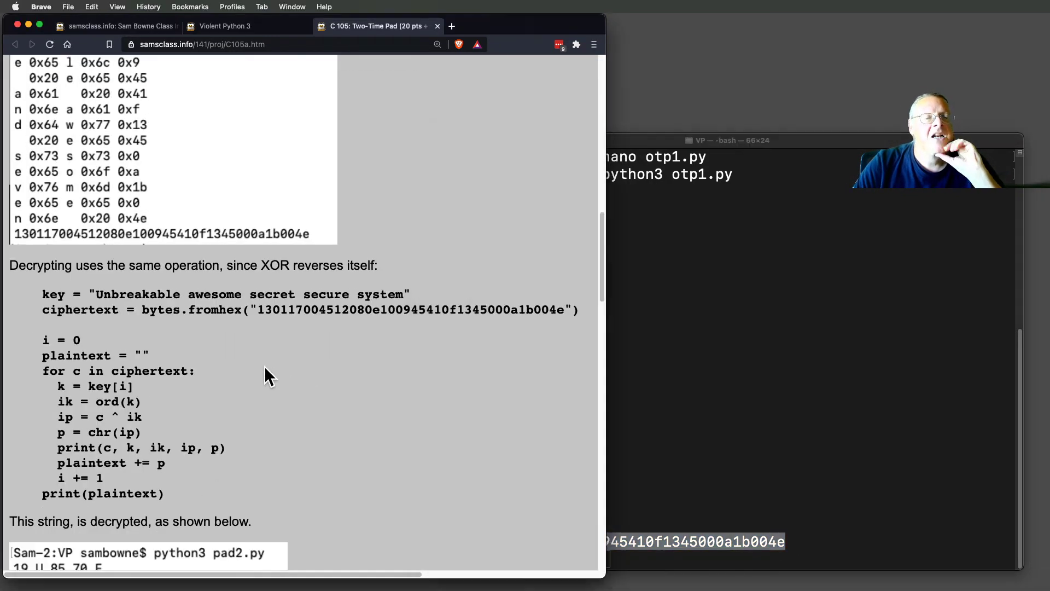
pyautogui.moveTo(161, 268)
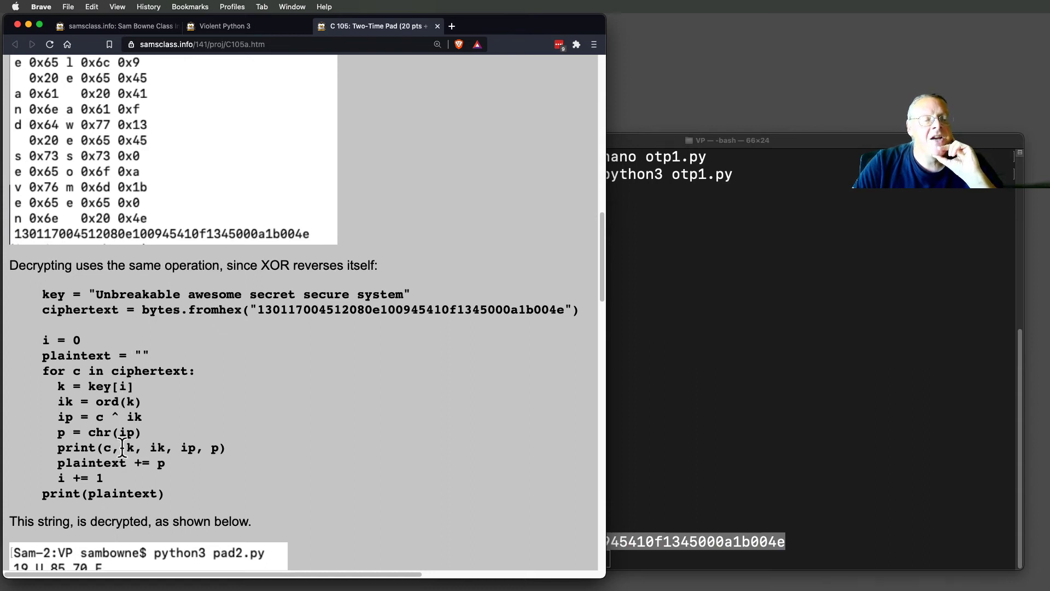
pyautogui.moveTo(111, 417)
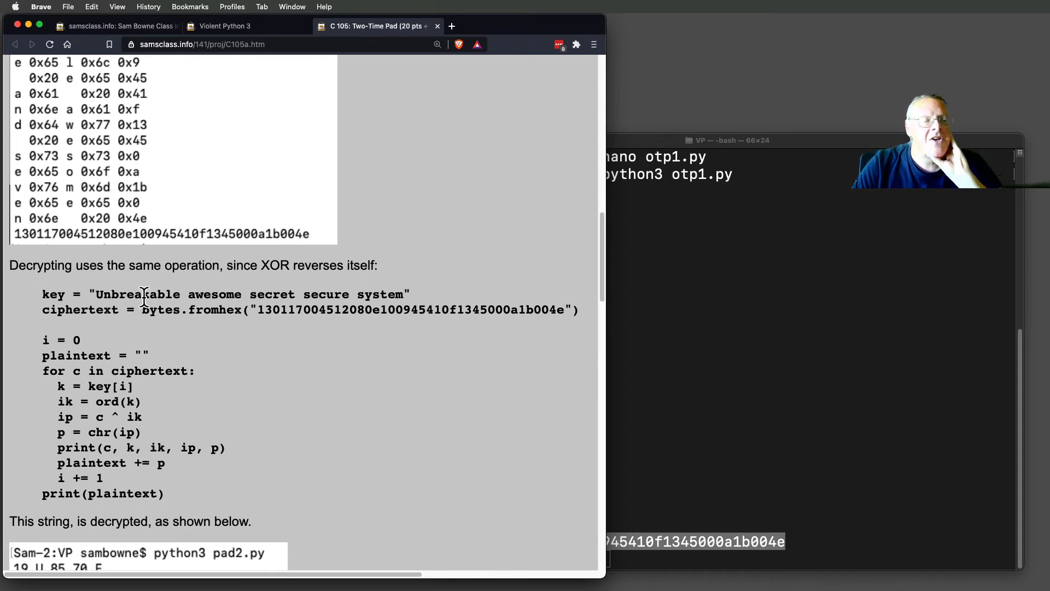
pyautogui.moveTo(119, 335)
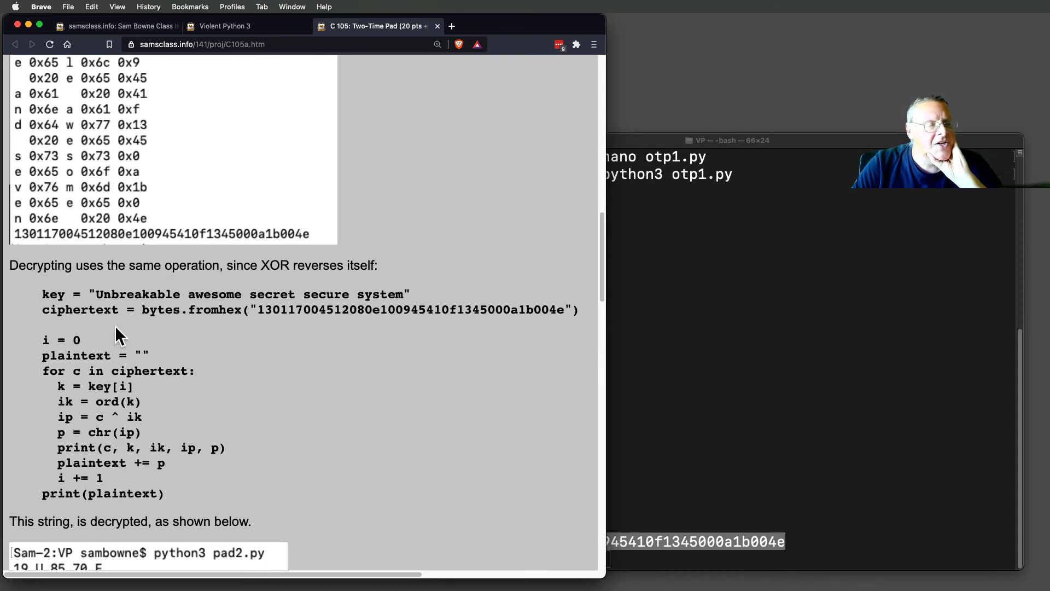
pyautogui.moveTo(429, 305)
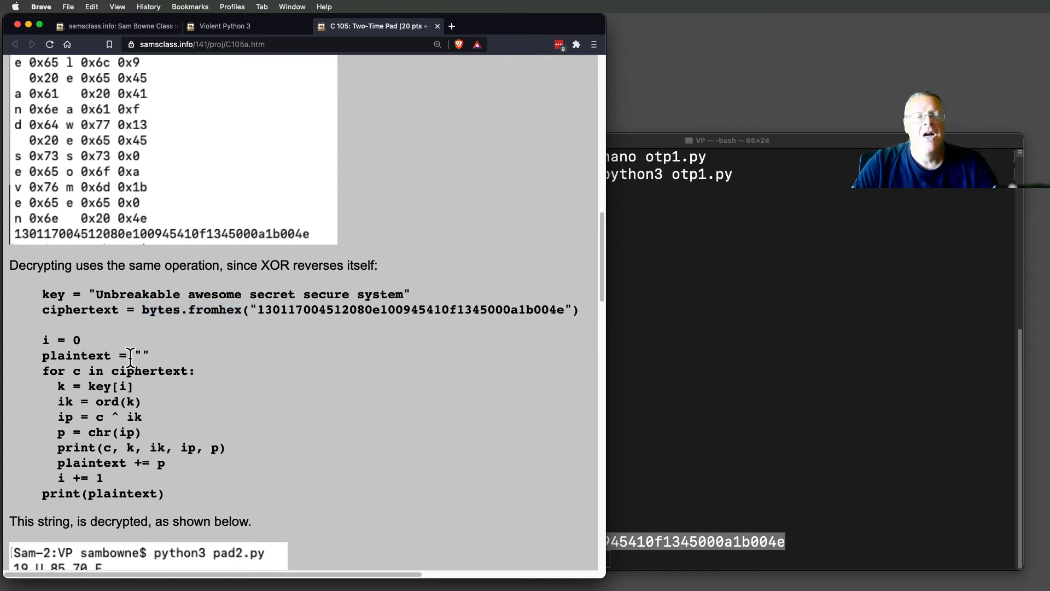
pyautogui.moveTo(75, 328)
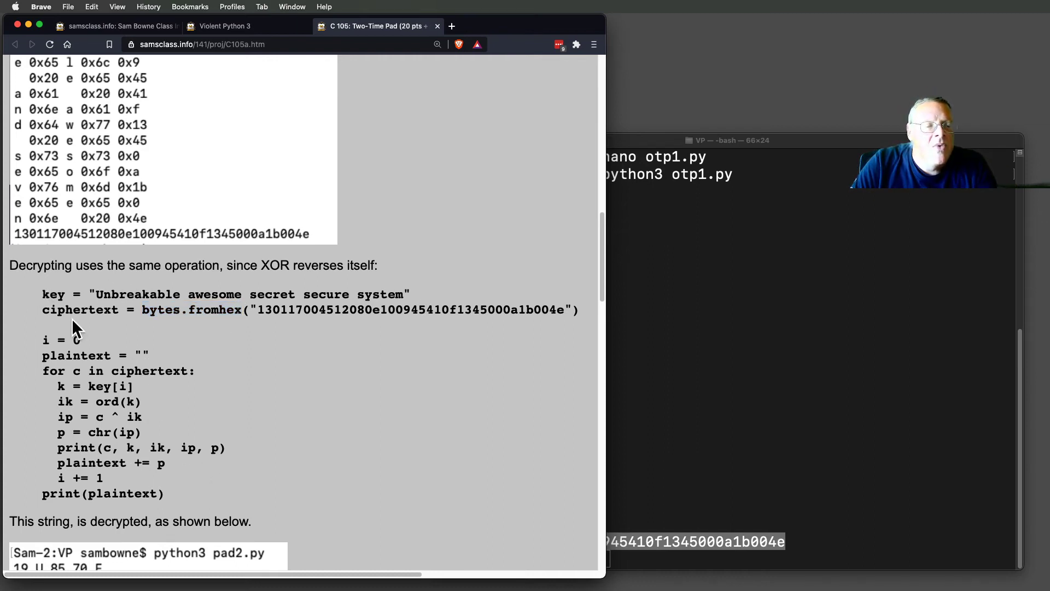
pyautogui.moveTo(35, 296)
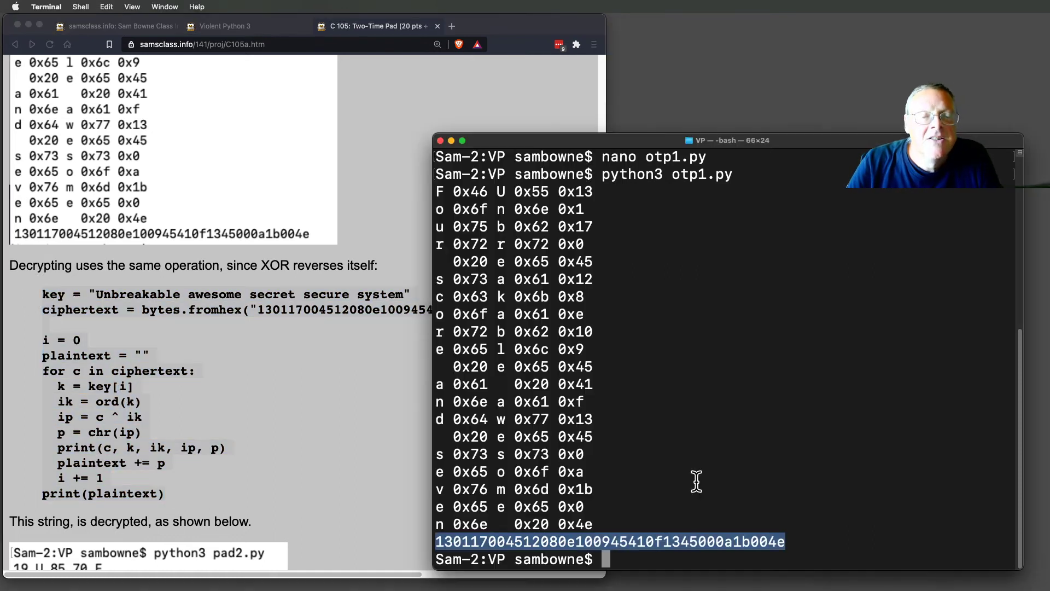
# Write otp2.py with the decryption code and run it to recover 'Four score and seven'
pyautogui.write('nano')
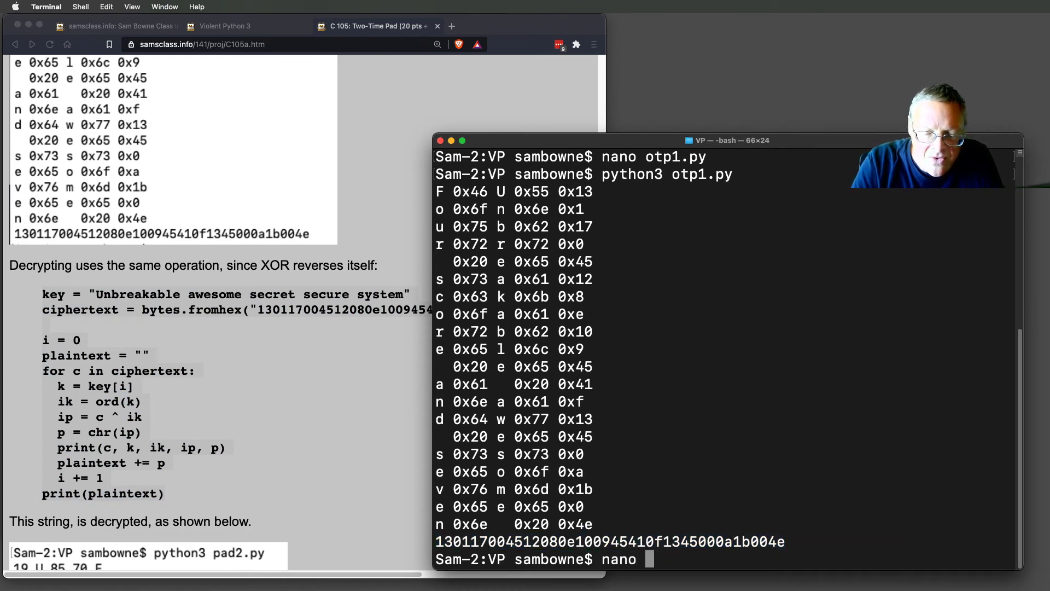
pyautogui.write('otp2')
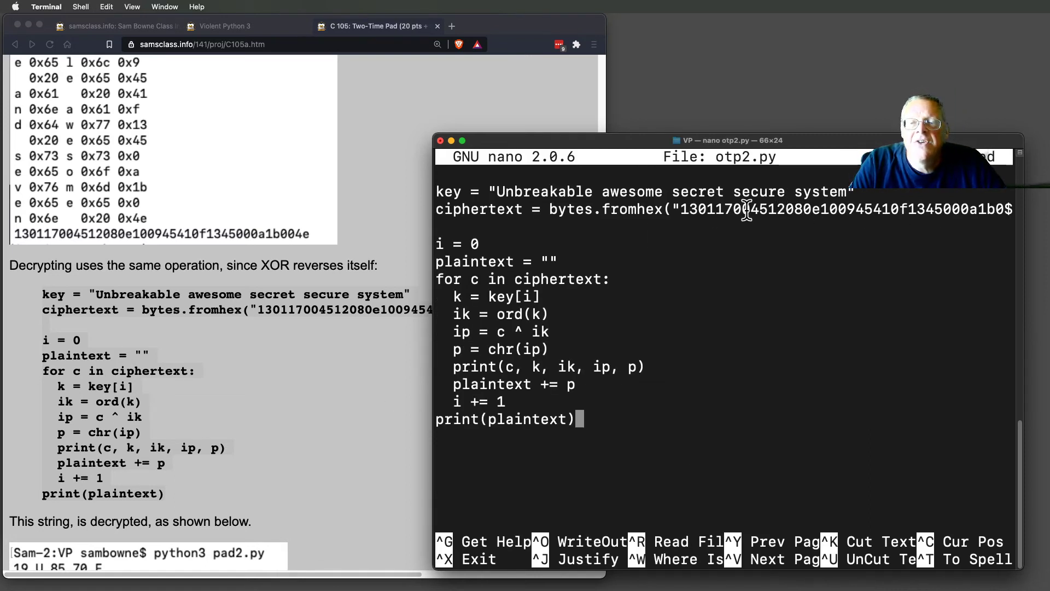
pyautogui.moveTo(556, 224)
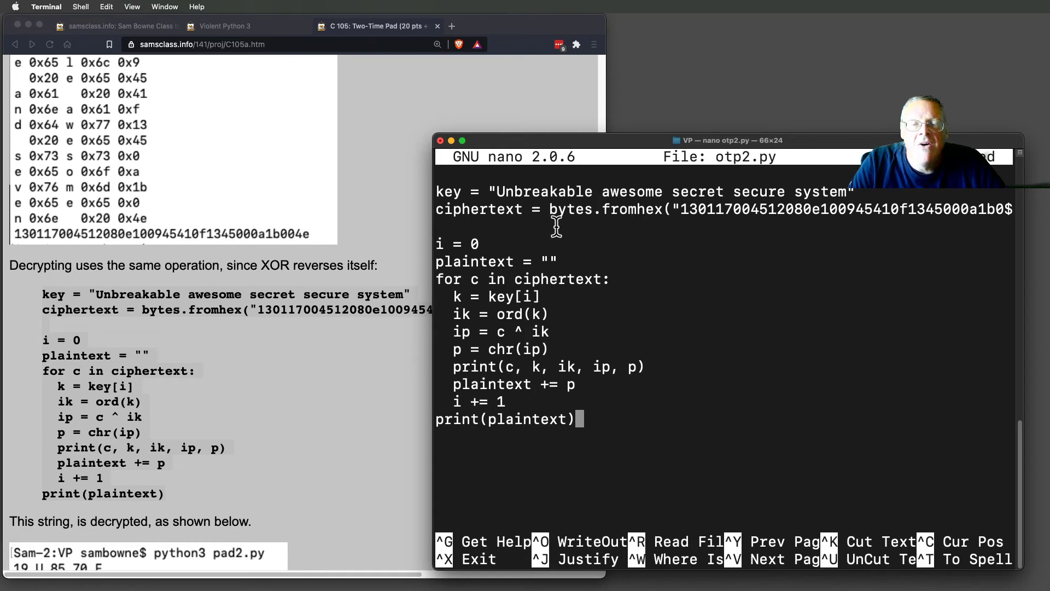
pyautogui.moveTo(676, 218)
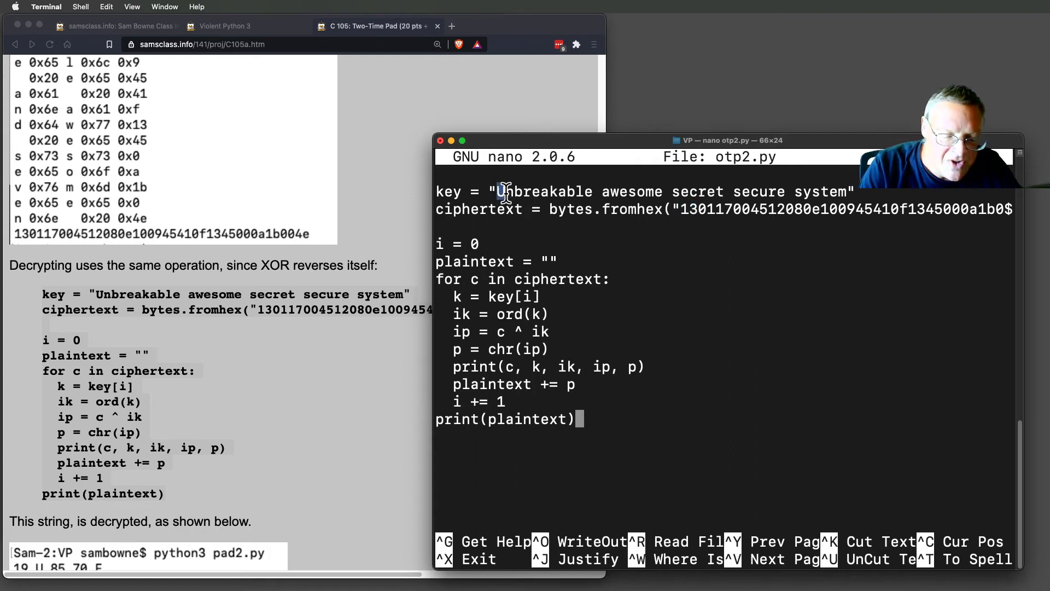
pyautogui.press('ctrl+x')
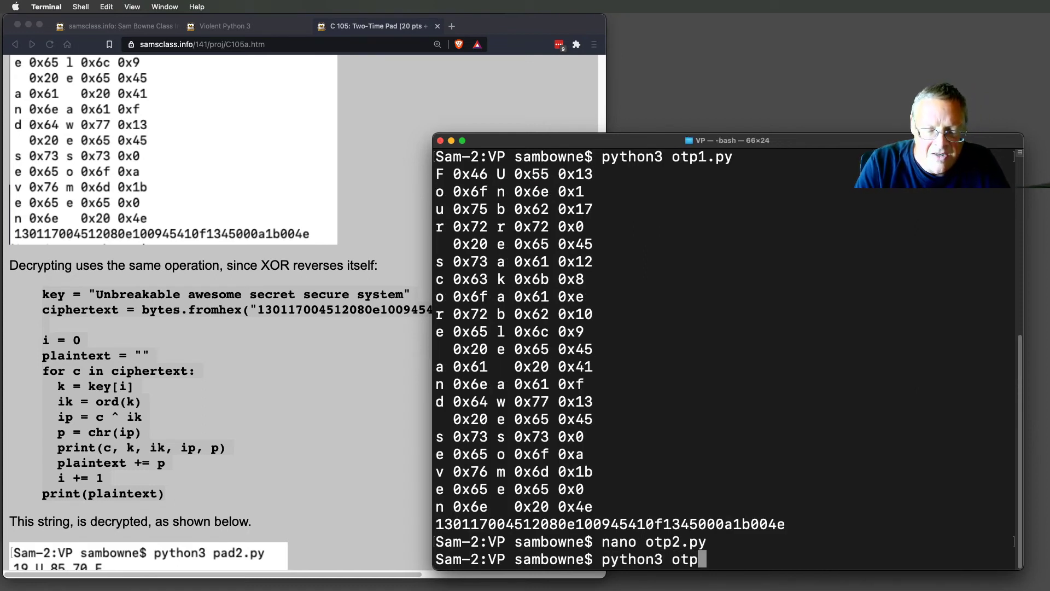
pyautogui.press('Return')
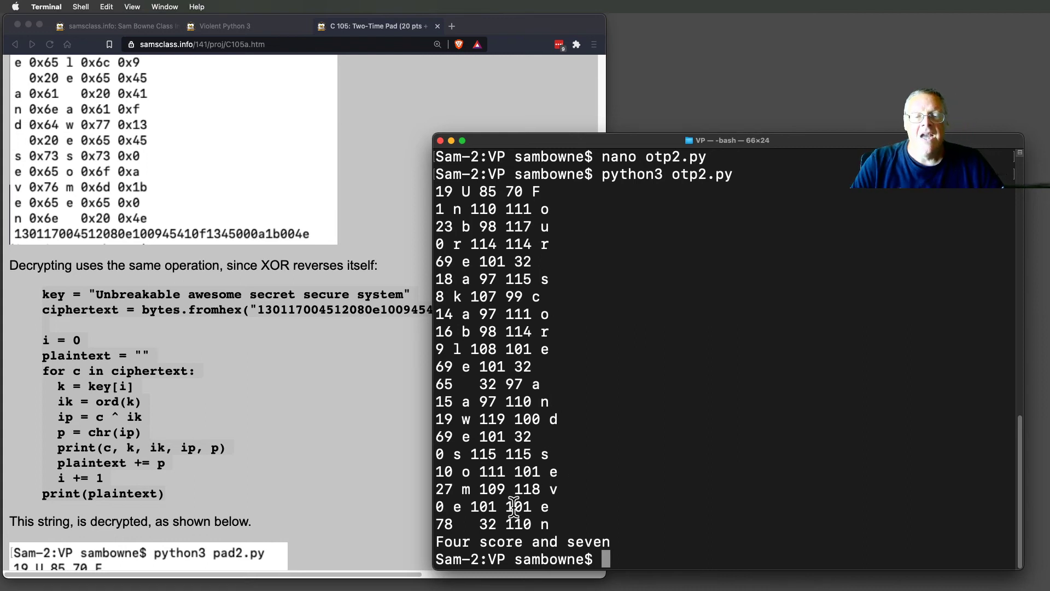
pyautogui.moveTo(619, 543)
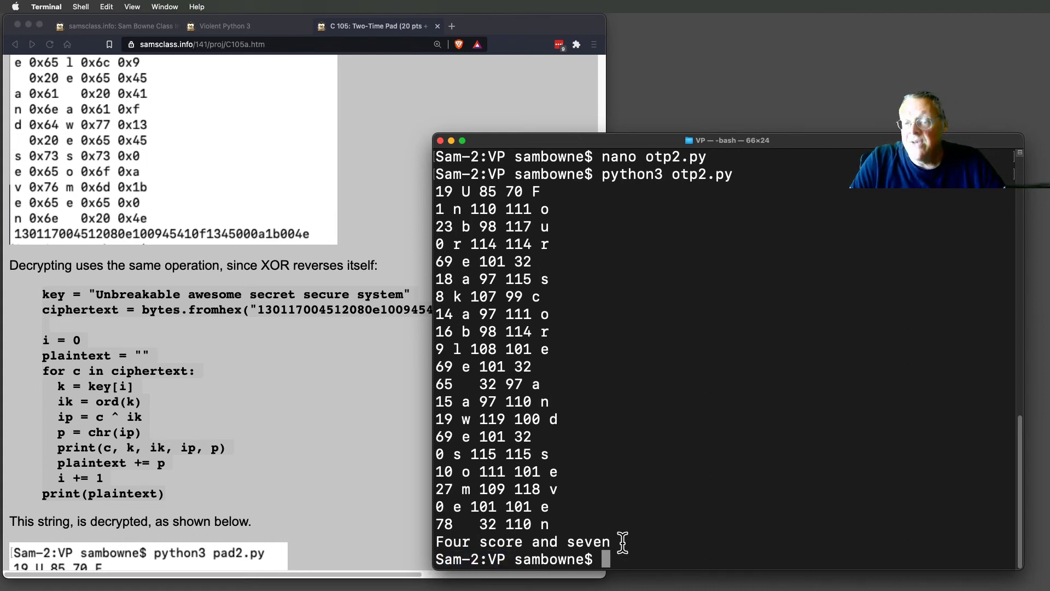
pyautogui.scroll(-3)
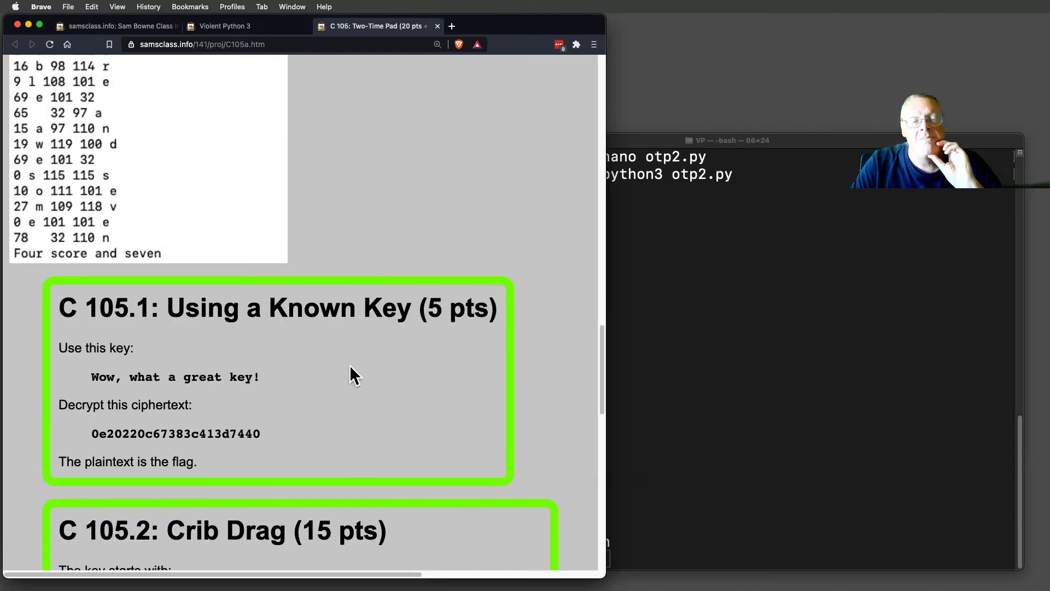
pyautogui.moveTo(141, 379)
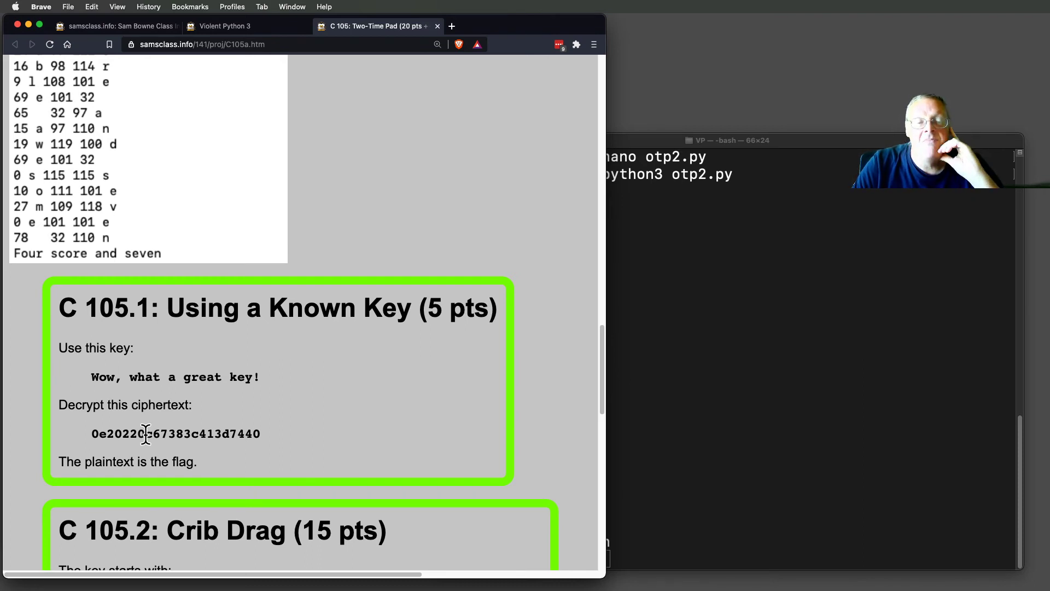
# Bring the C 105.2 Crib Drag challenge with its two same-key ciphertexts into view
pyautogui.scroll(-3)
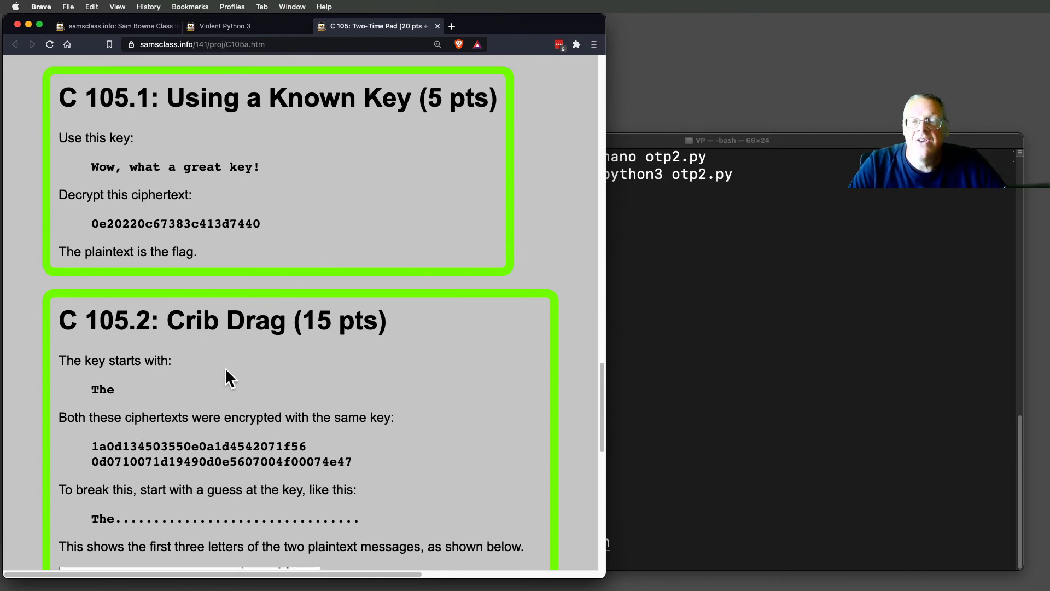
pyautogui.scroll(-3)
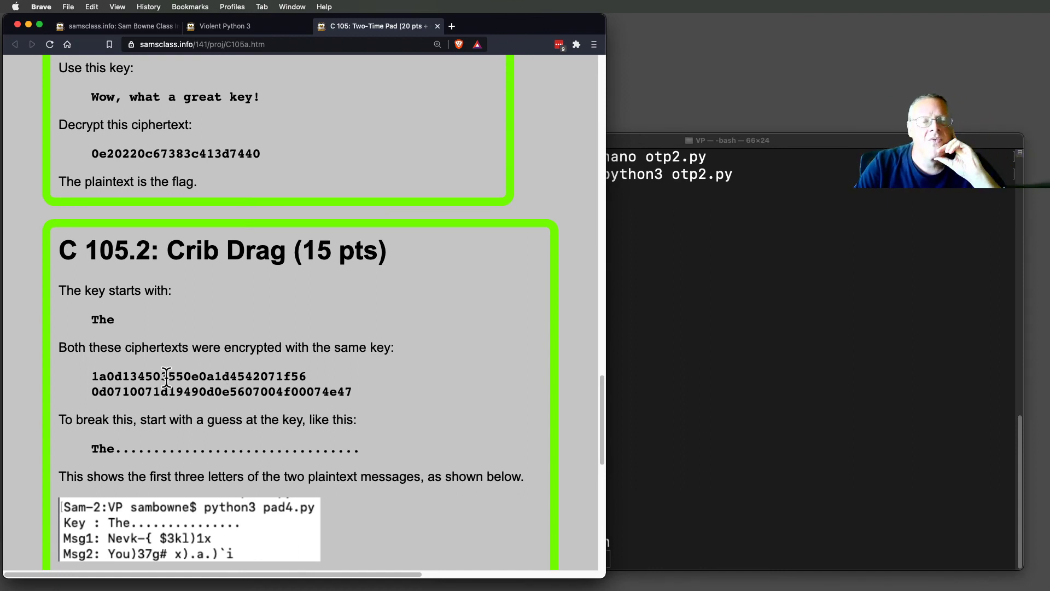
pyautogui.scroll(-3)
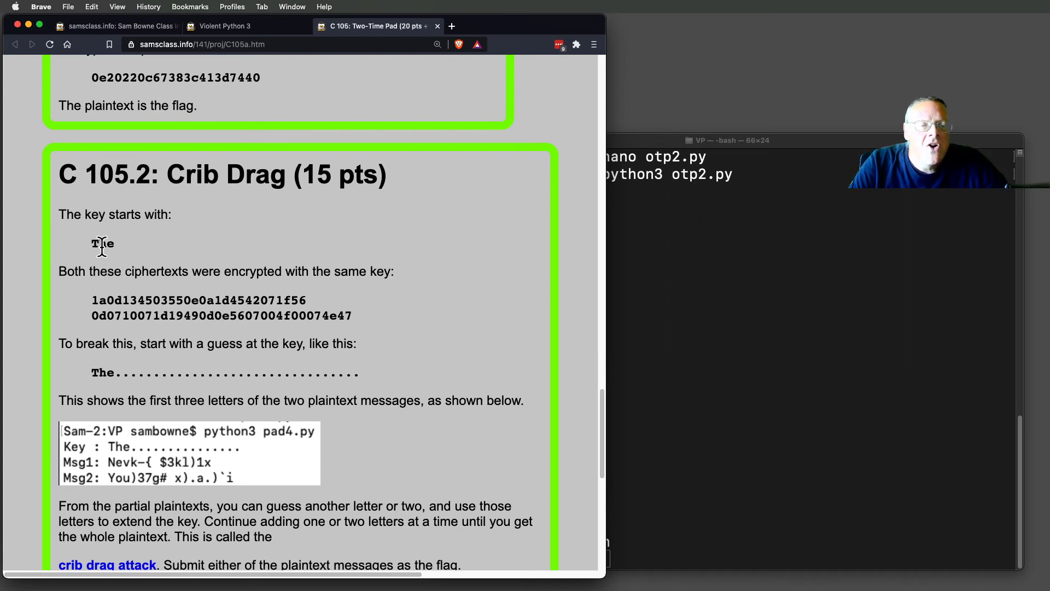
pyautogui.doubleClick(102, 243)
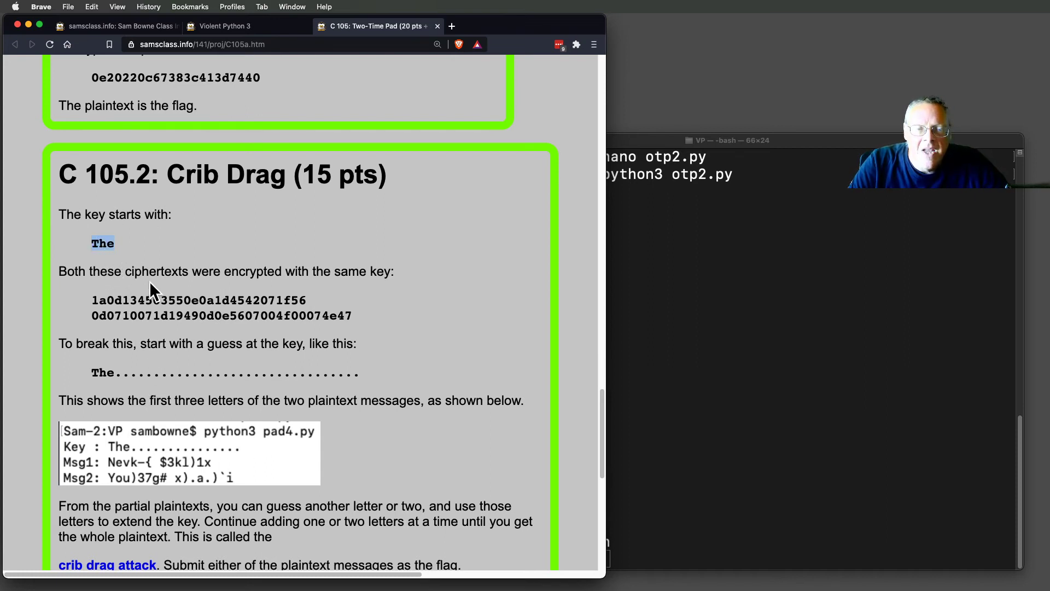
pyautogui.moveTo(134, 321)
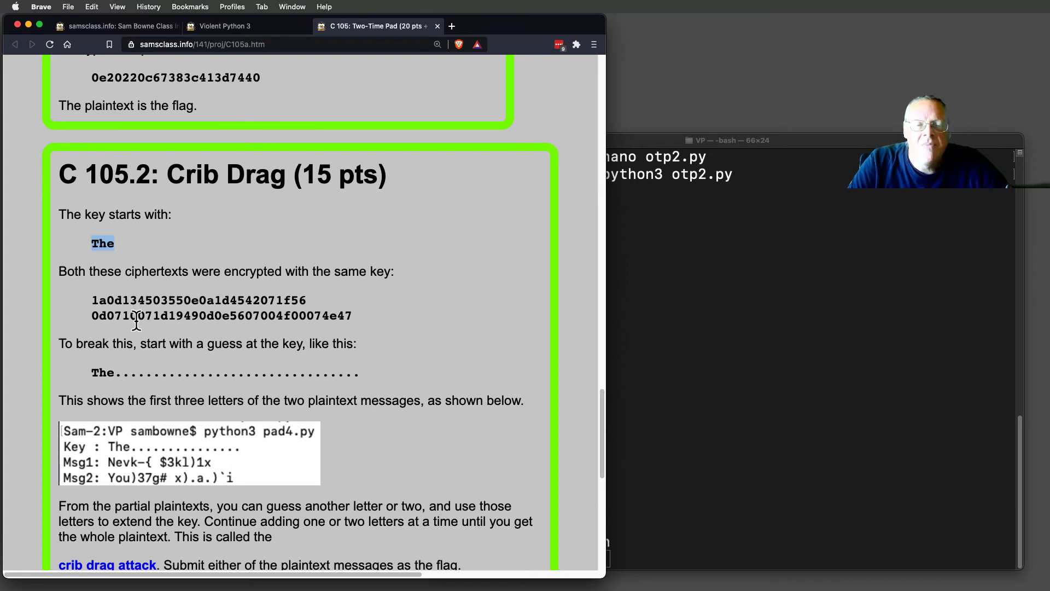
pyautogui.moveTo(97, 248)
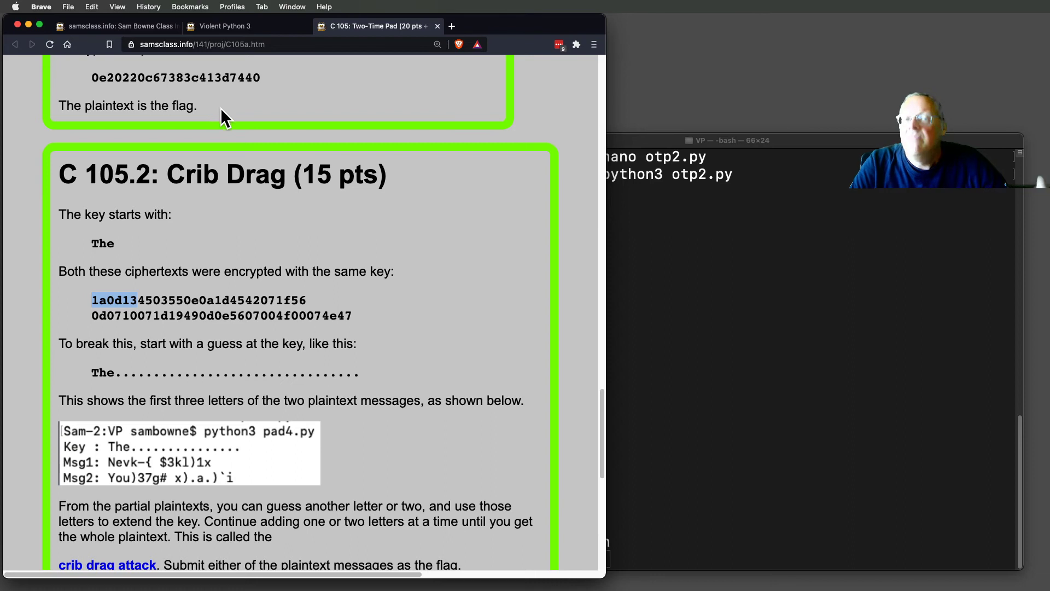
pyautogui.moveTo(215, 108)
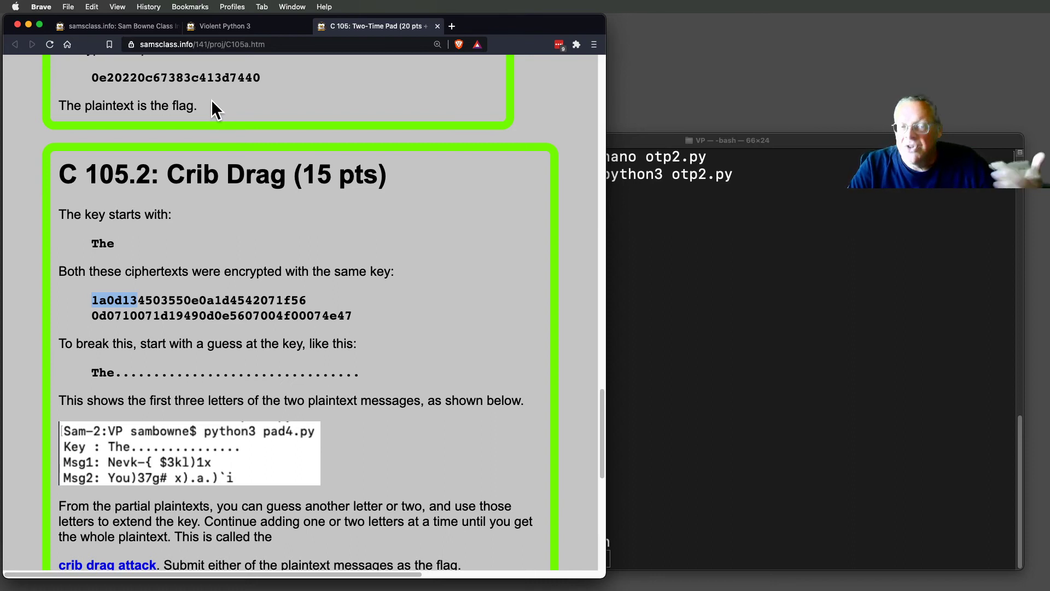
pyautogui.moveTo(150, 482)
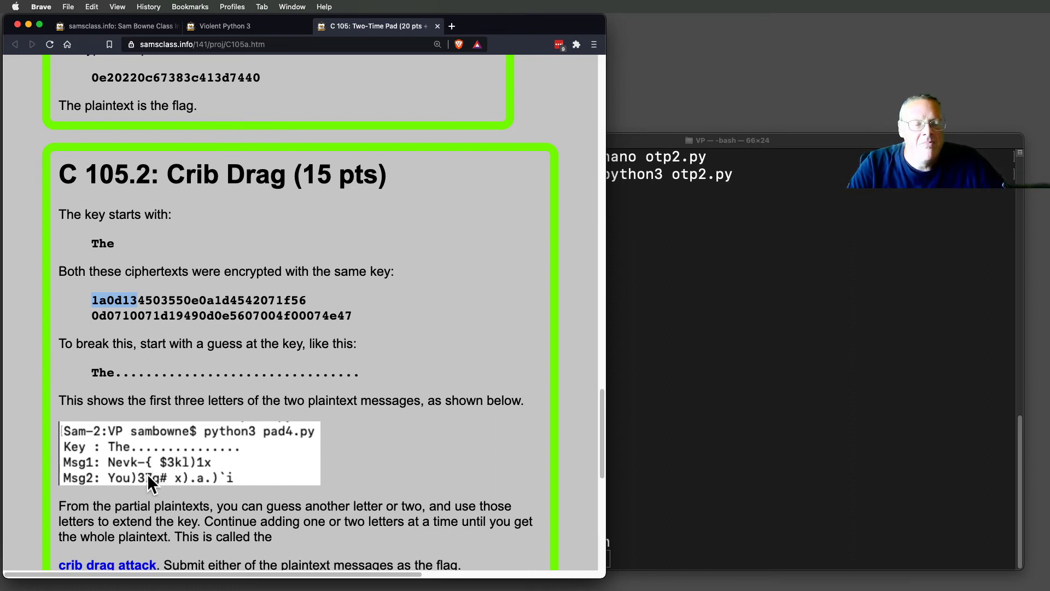
pyautogui.moveTo(129, 462)
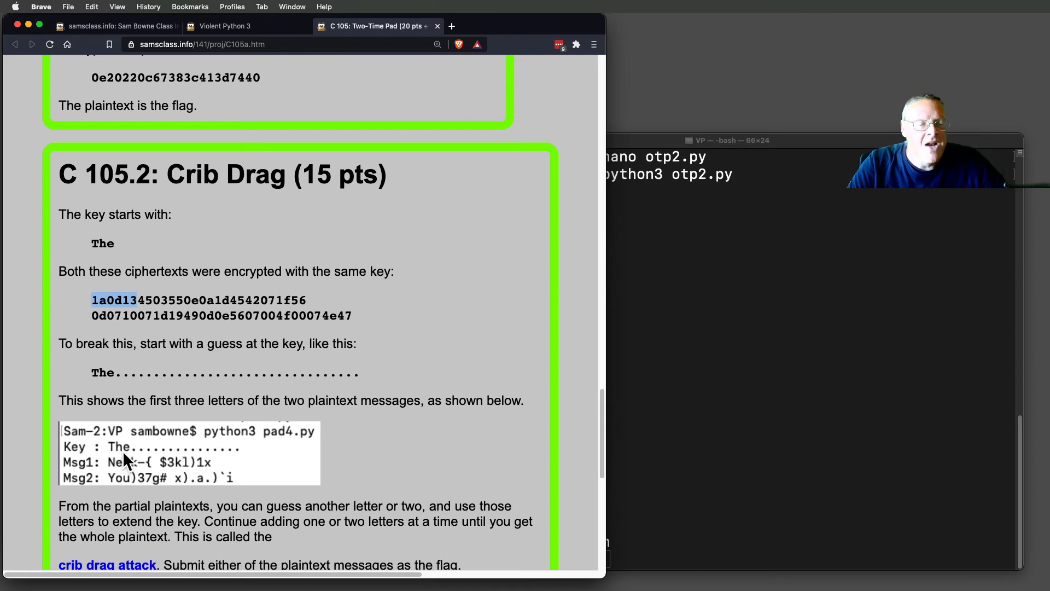
pyautogui.moveTo(168, 462)
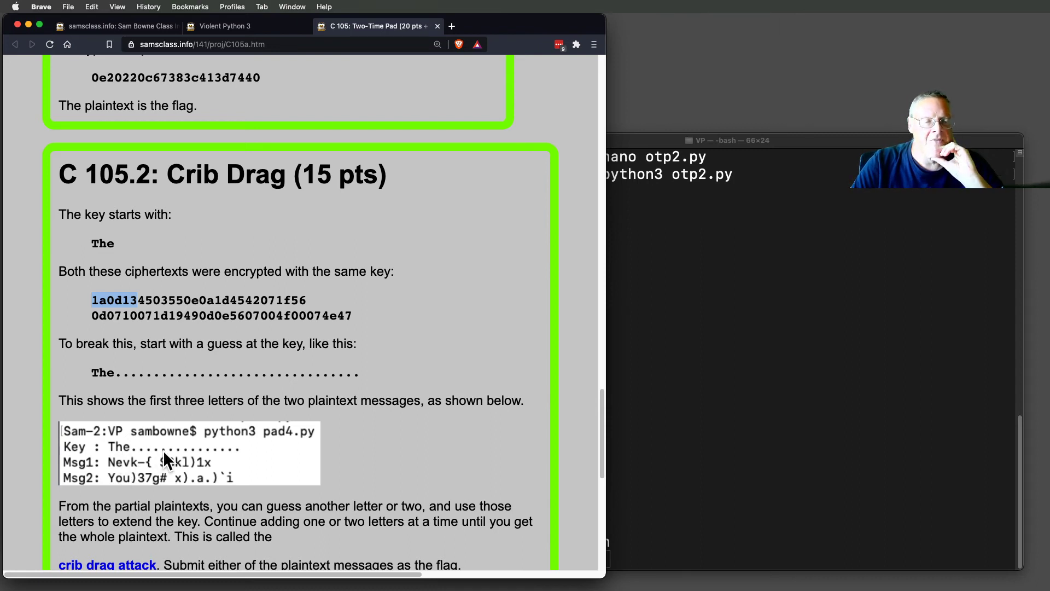
pyautogui.moveTo(243, 461)
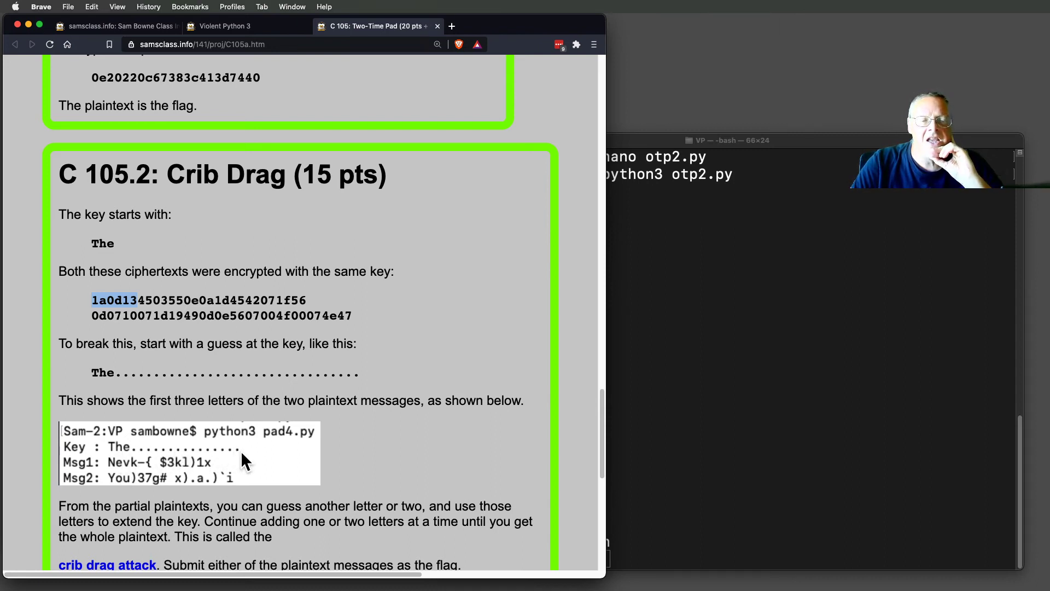
pyautogui.moveTo(117, 466)
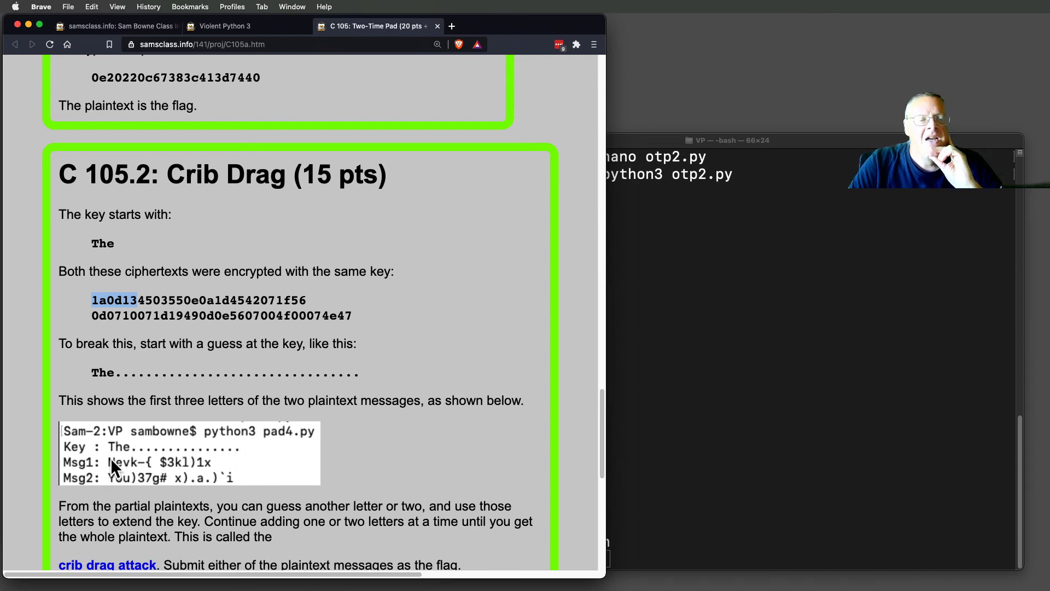
pyautogui.moveTo(123, 462)
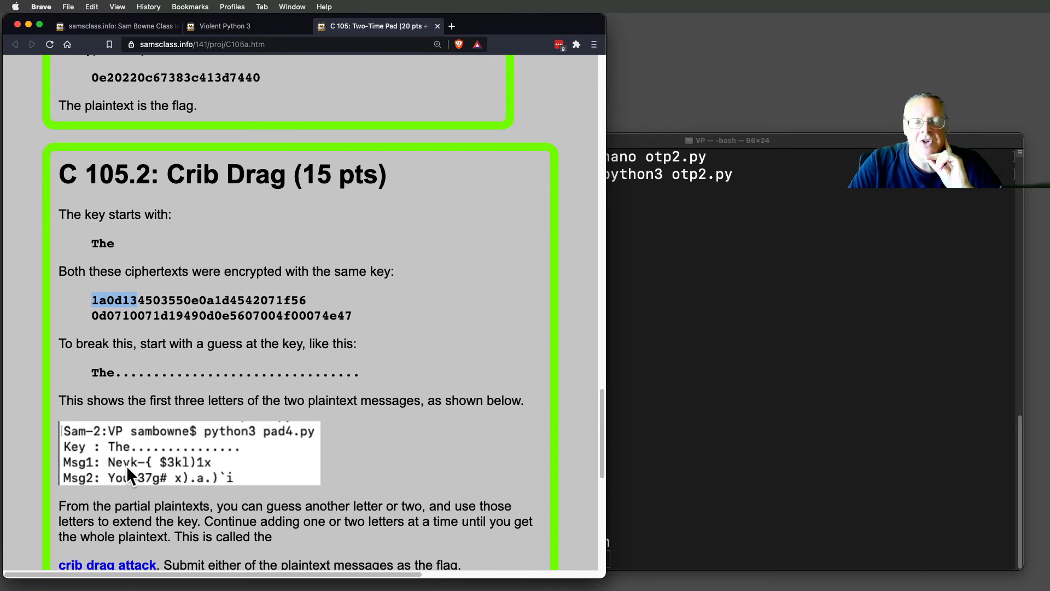
pyautogui.moveTo(139, 489)
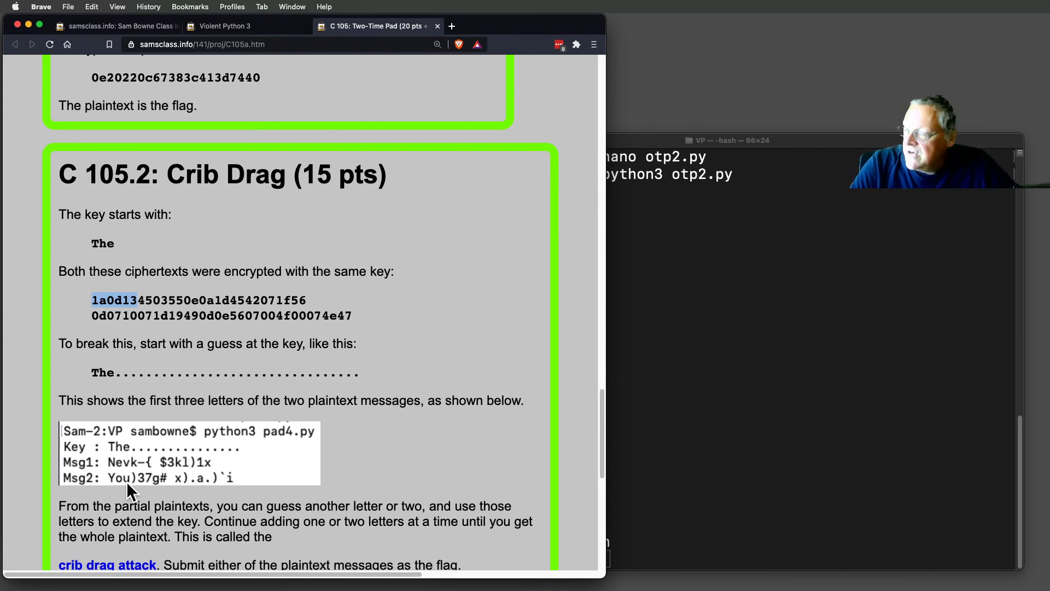
pyautogui.moveTo(114, 456)
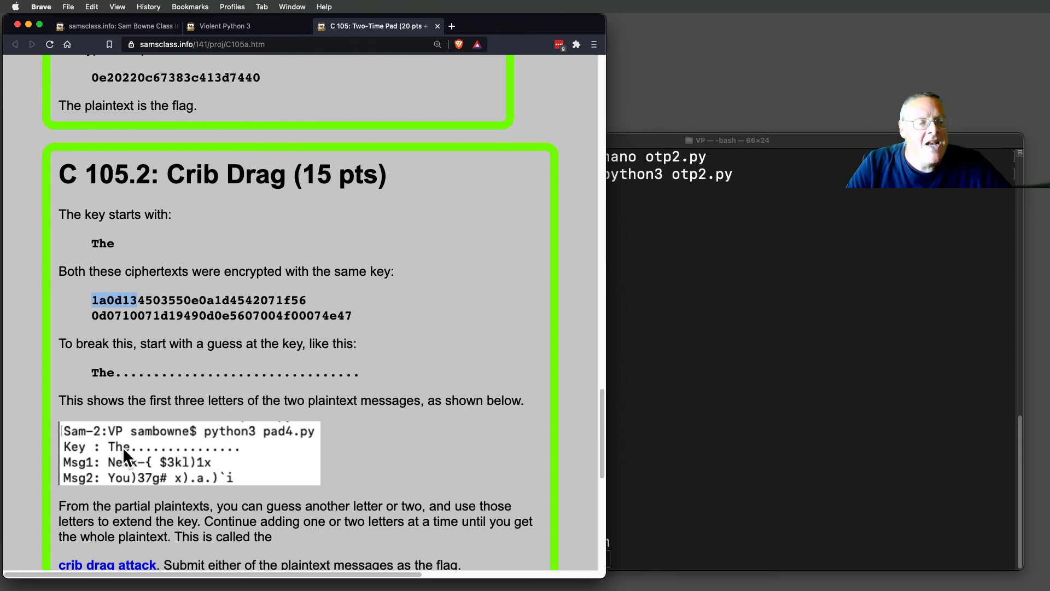
pyautogui.moveTo(126, 489)
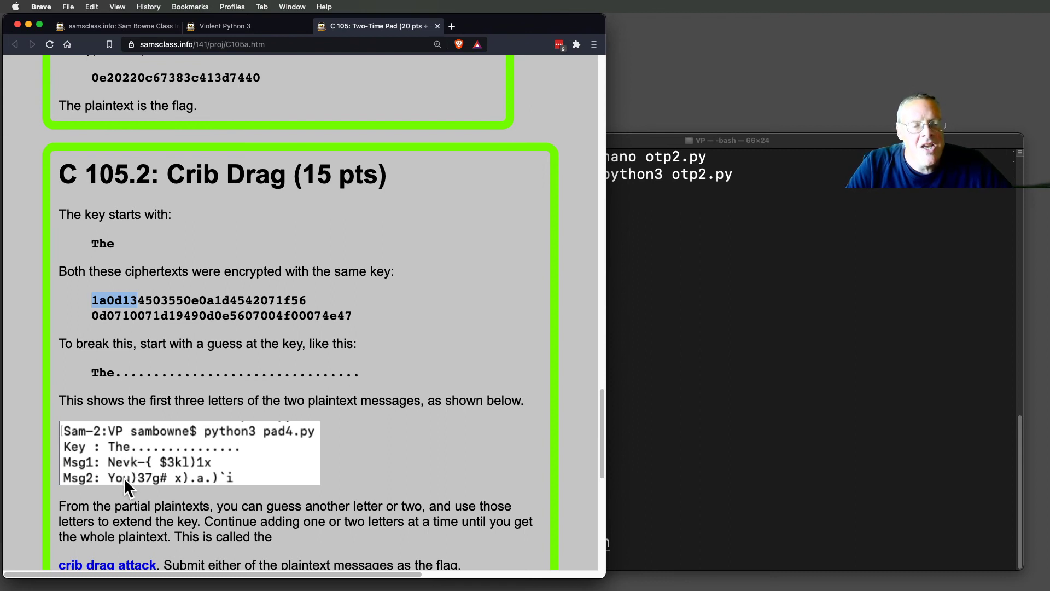
pyautogui.moveTo(124, 486)
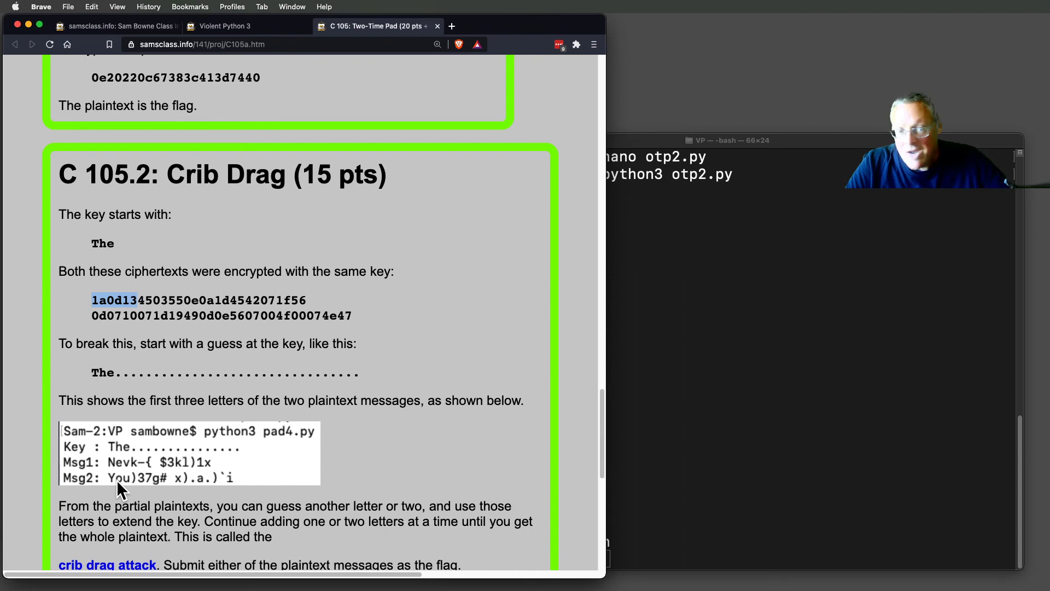
pyautogui.moveTo(129, 458)
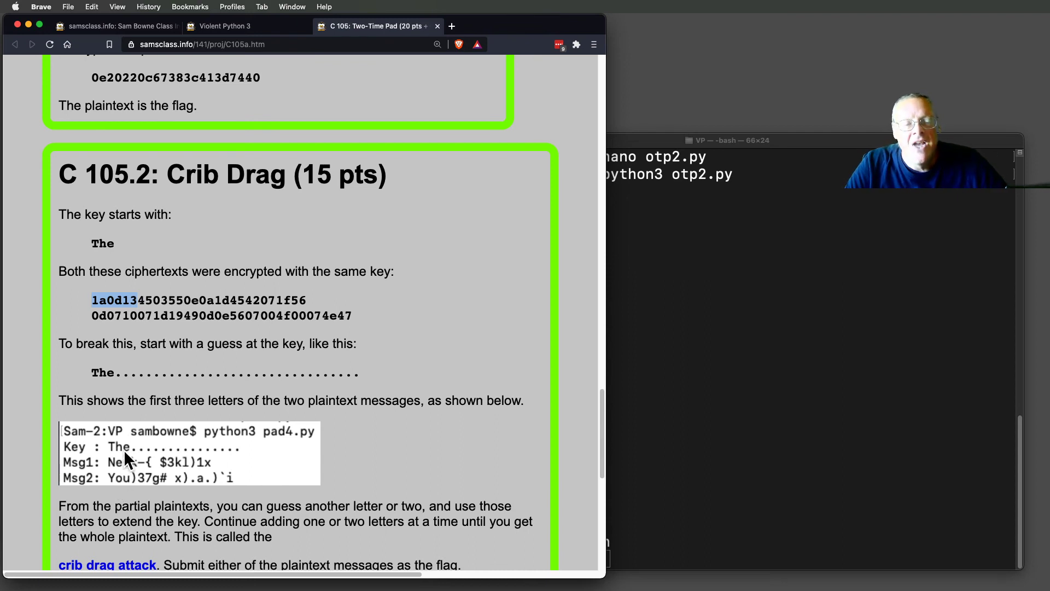
pyautogui.moveTo(130, 486)
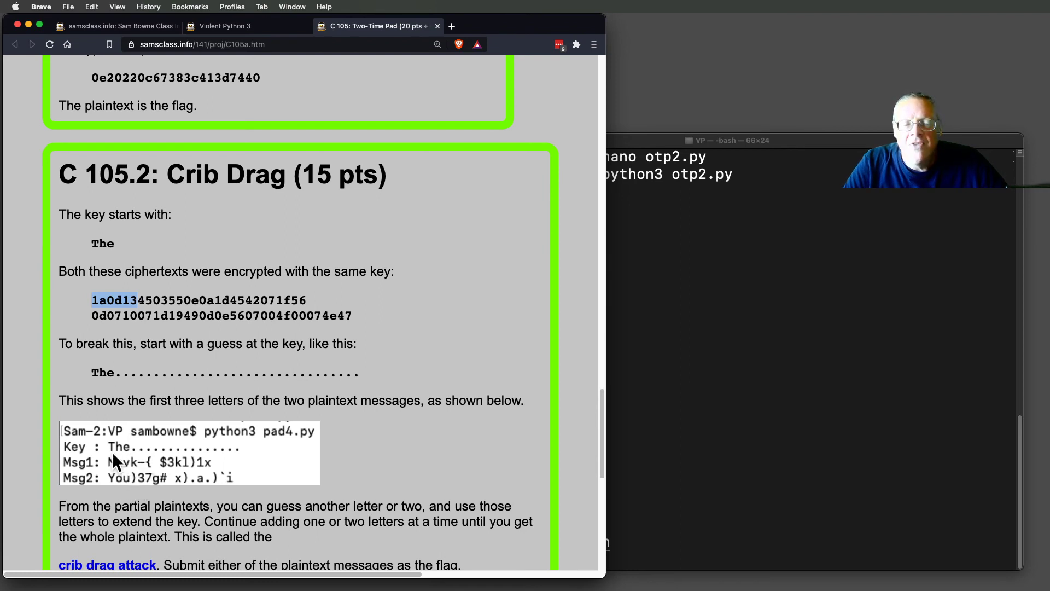
pyautogui.moveTo(130, 473)
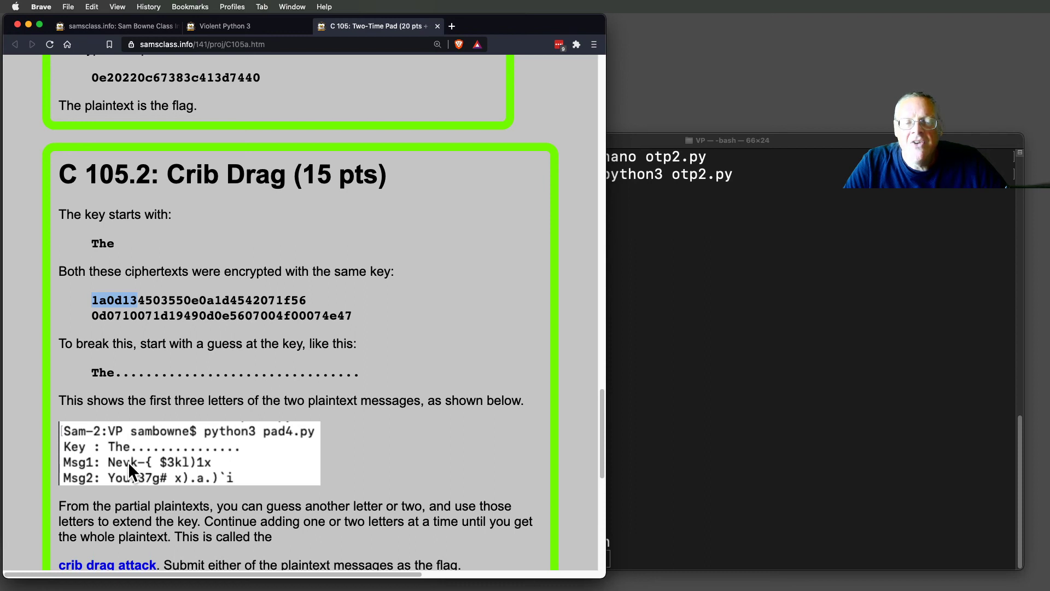
pyautogui.moveTo(141, 477)
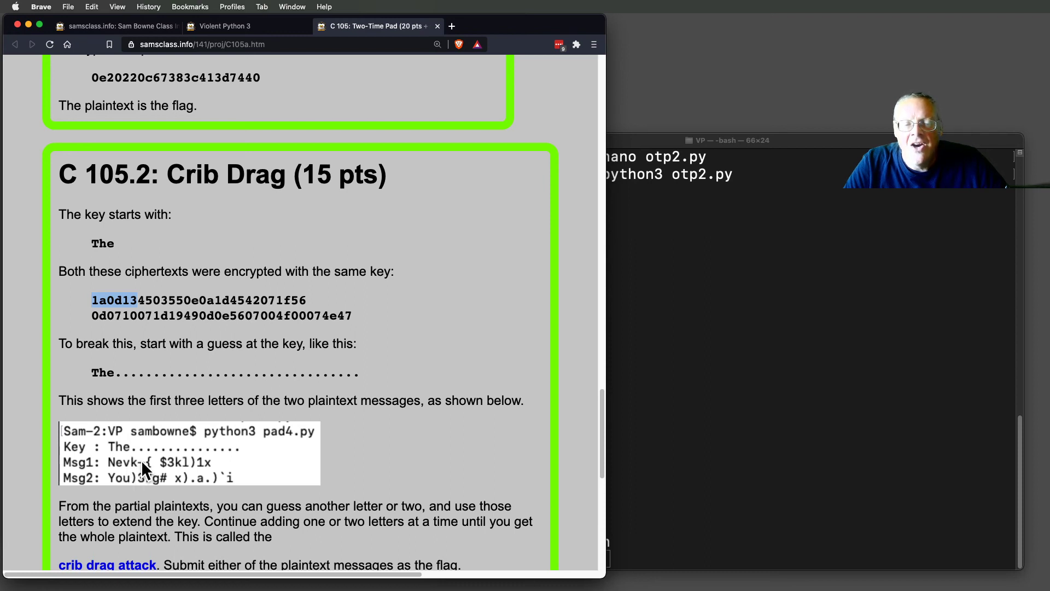
pyautogui.moveTo(138, 490)
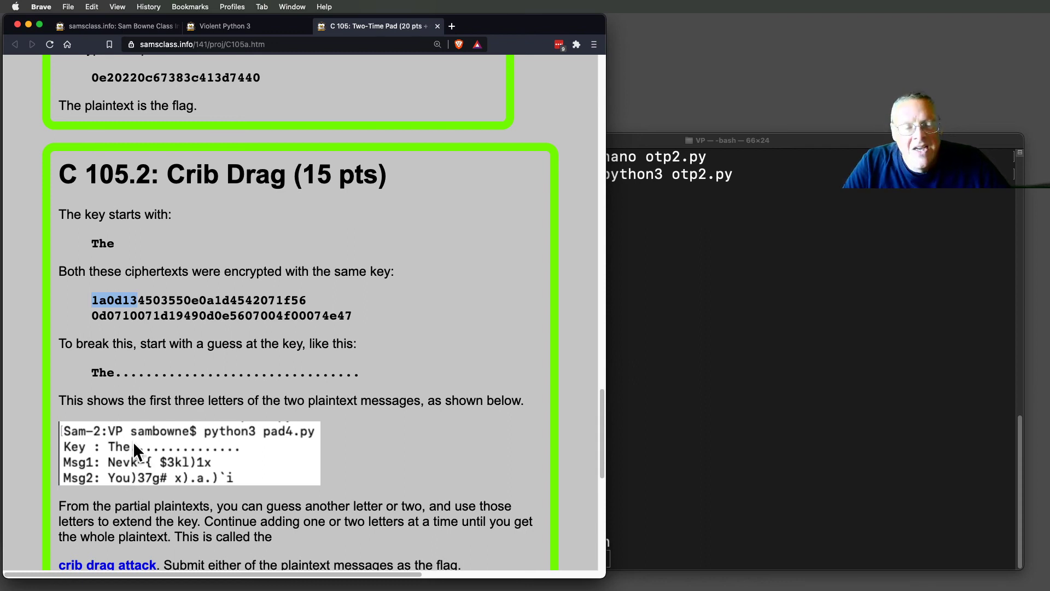
pyautogui.moveTo(133, 479)
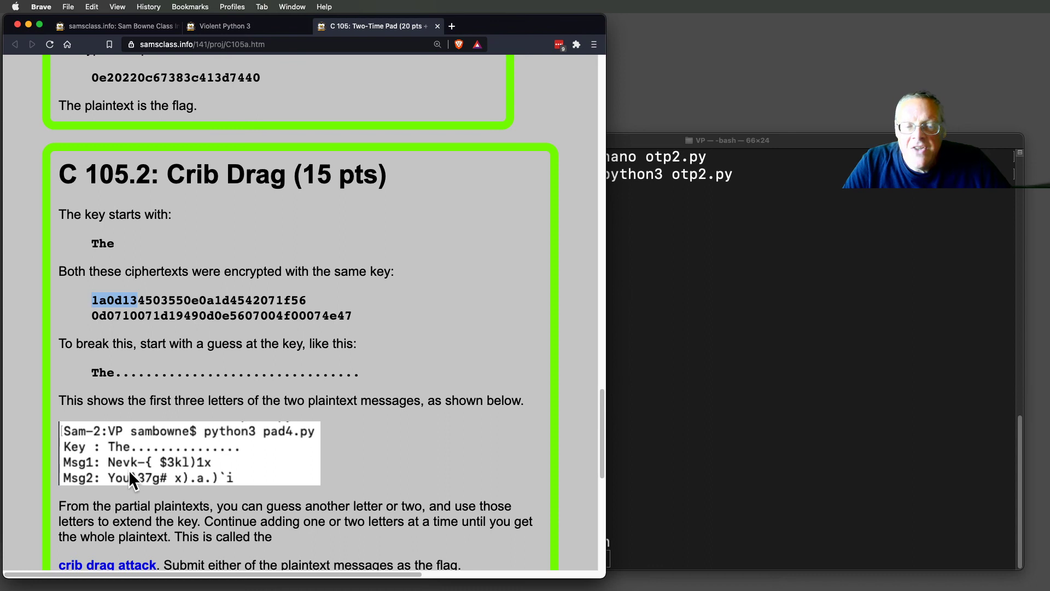
pyautogui.moveTo(174, 434)
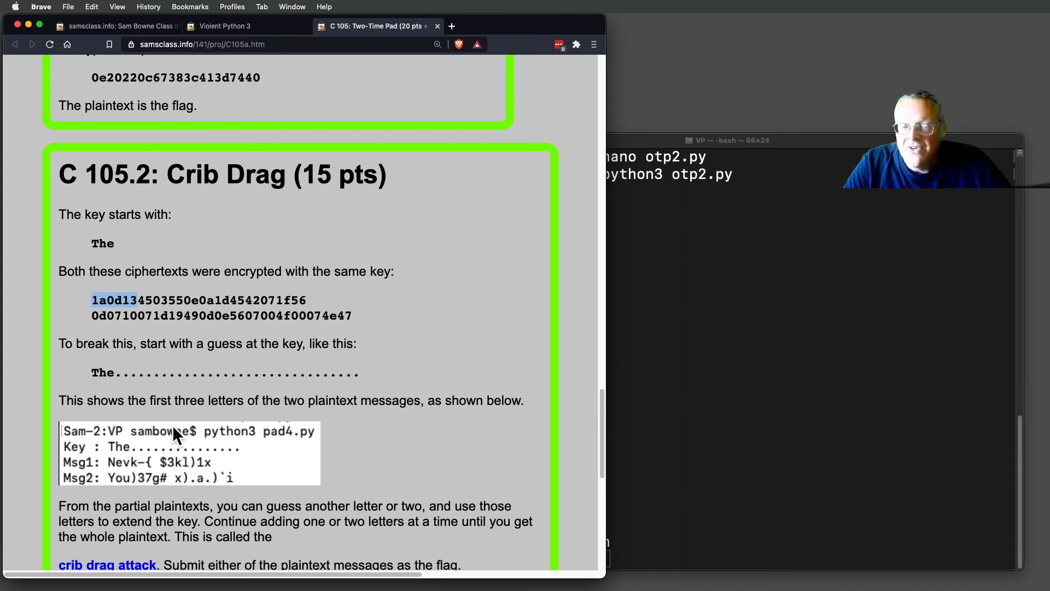
pyautogui.moveTo(218, 502)
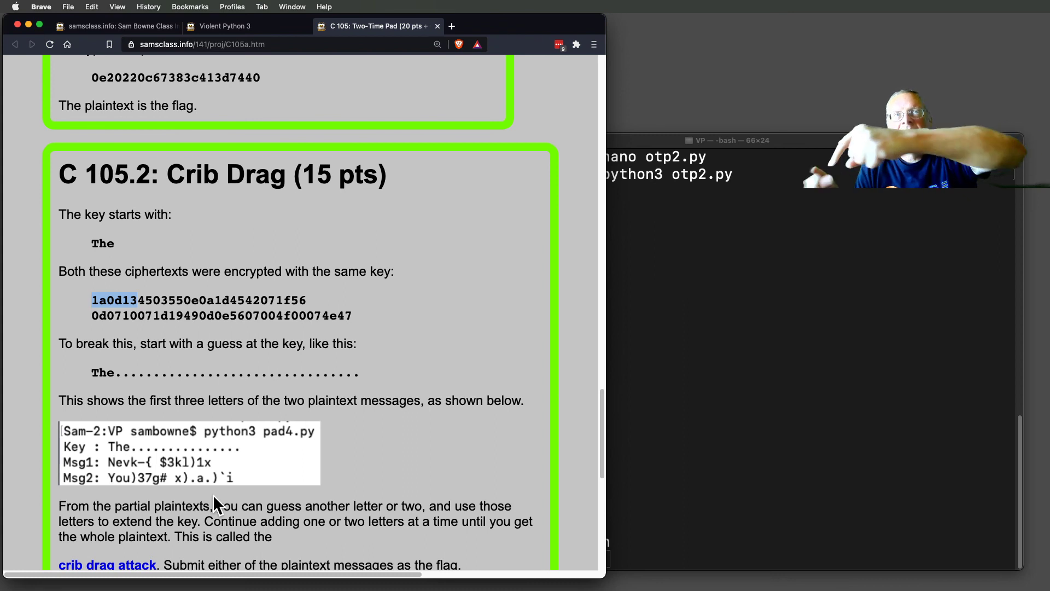
pyautogui.moveTo(161, 473)
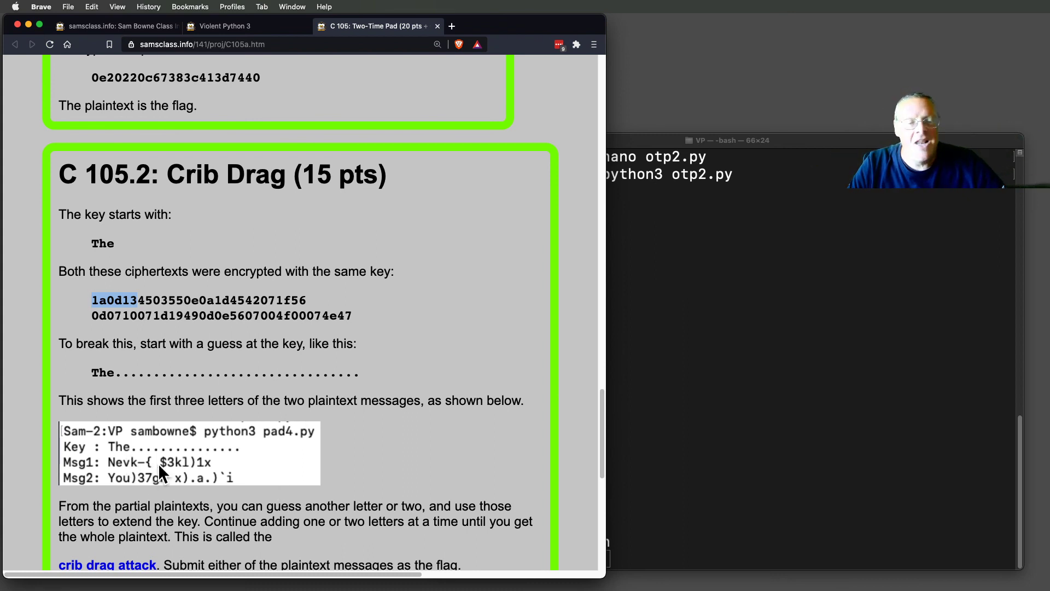
# Review the C 105.3 and C 105.4 Crib Drag ciphertext pairs and the page's revision history
pyautogui.scroll(-3)
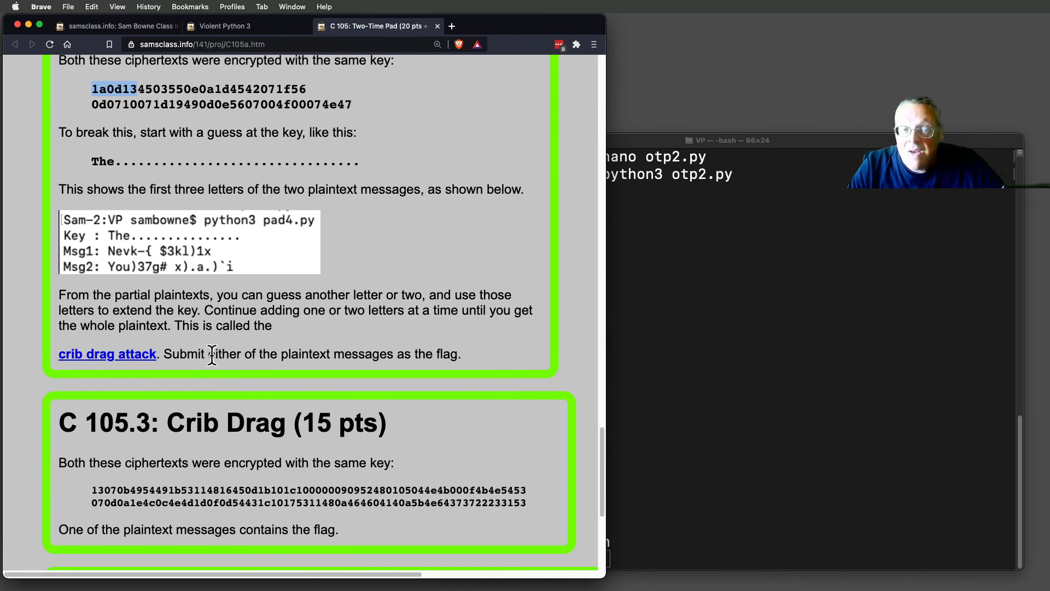
pyautogui.moveTo(272, 518)
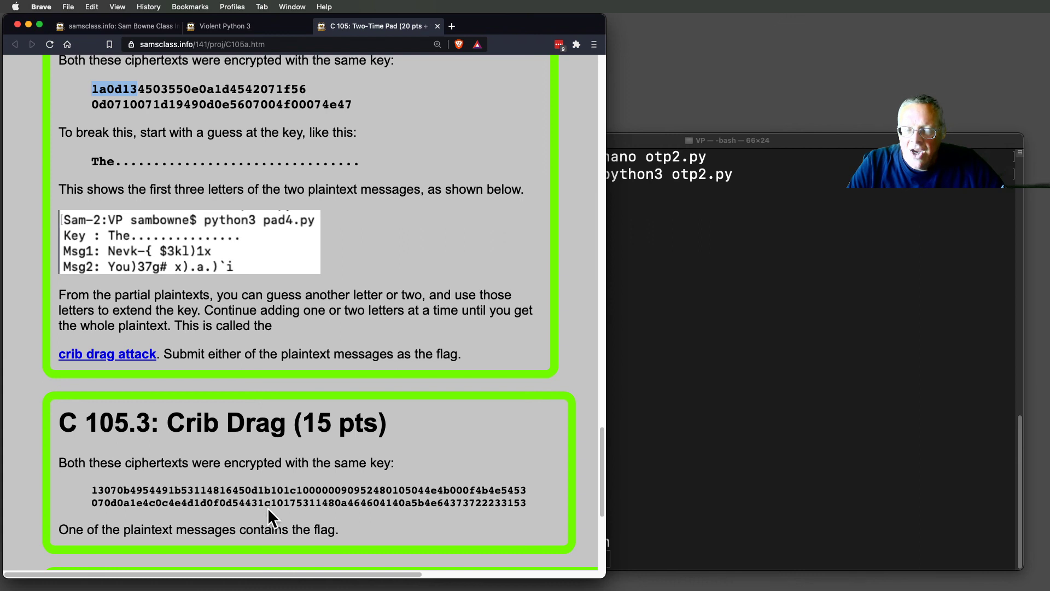
pyautogui.scroll(-3)
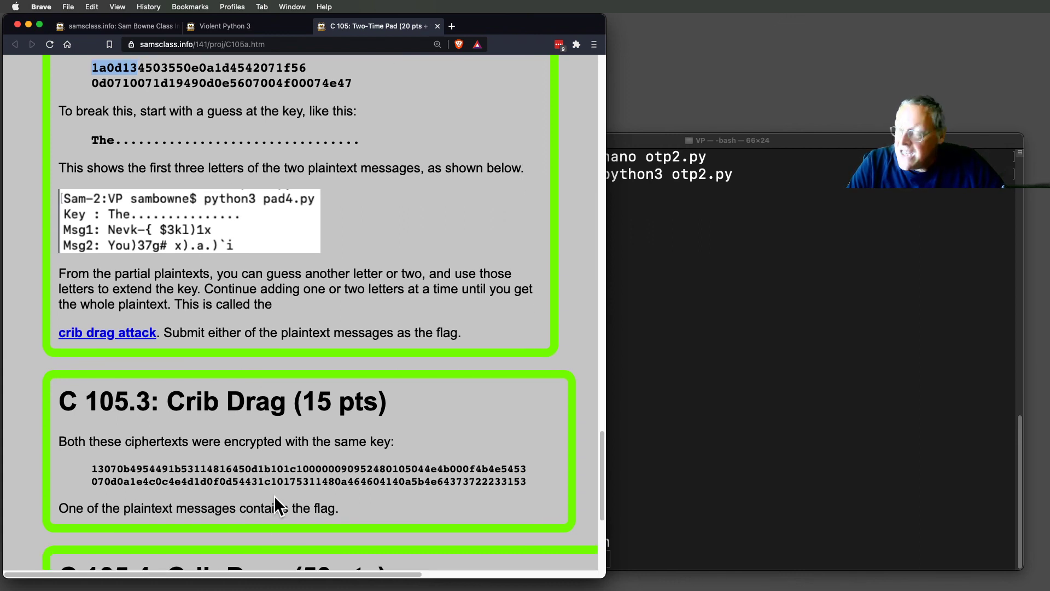
pyautogui.scroll(-3)
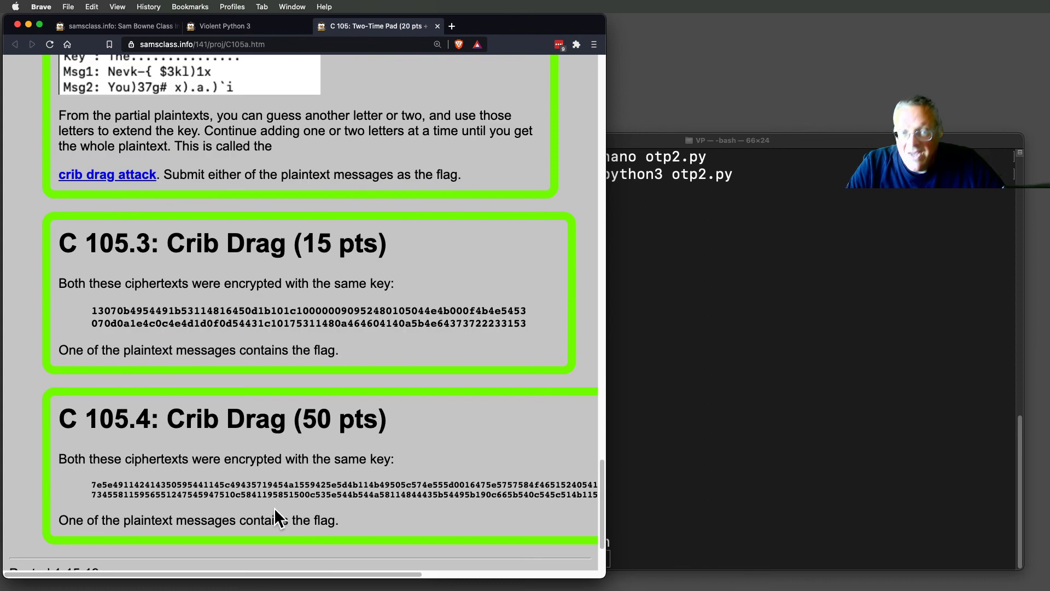
pyautogui.scroll(-3)
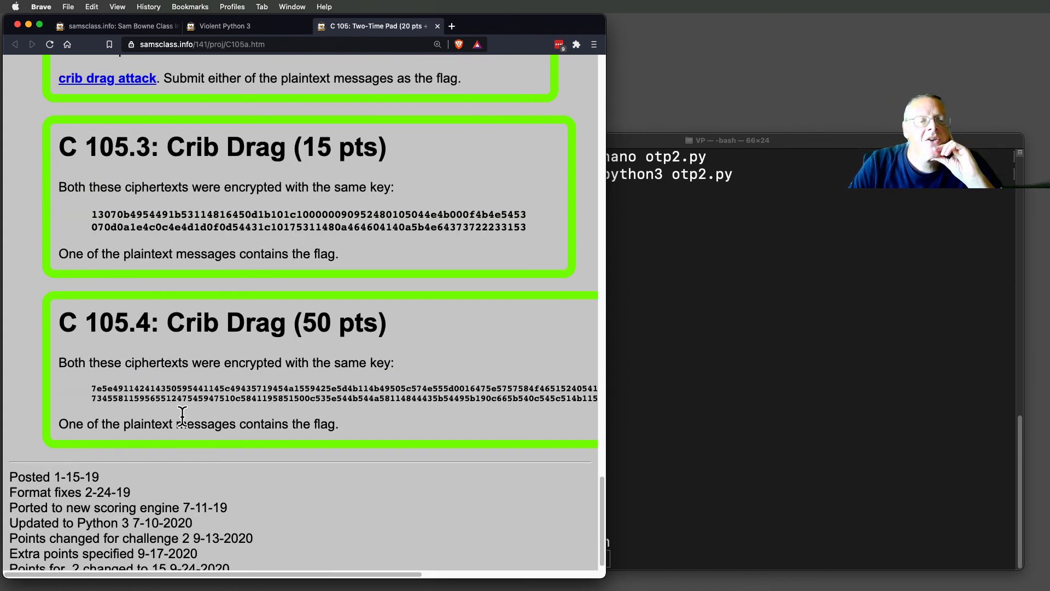
pyautogui.moveTo(184, 419)
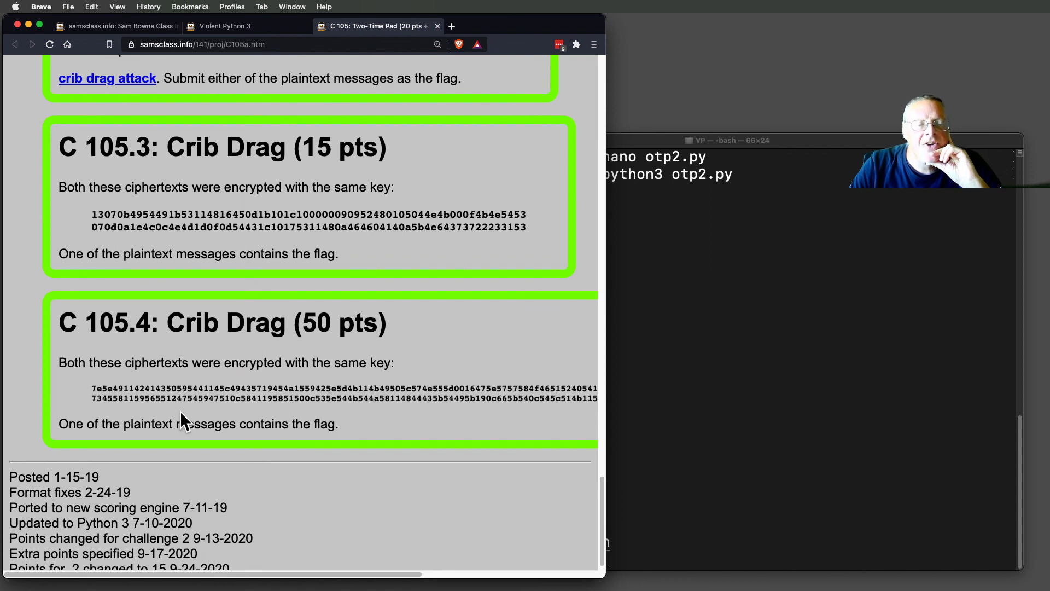
# Return to the C 105.2 pad4.py example output showing the partial plaintexts from a guessed key
pyautogui.scroll(3)
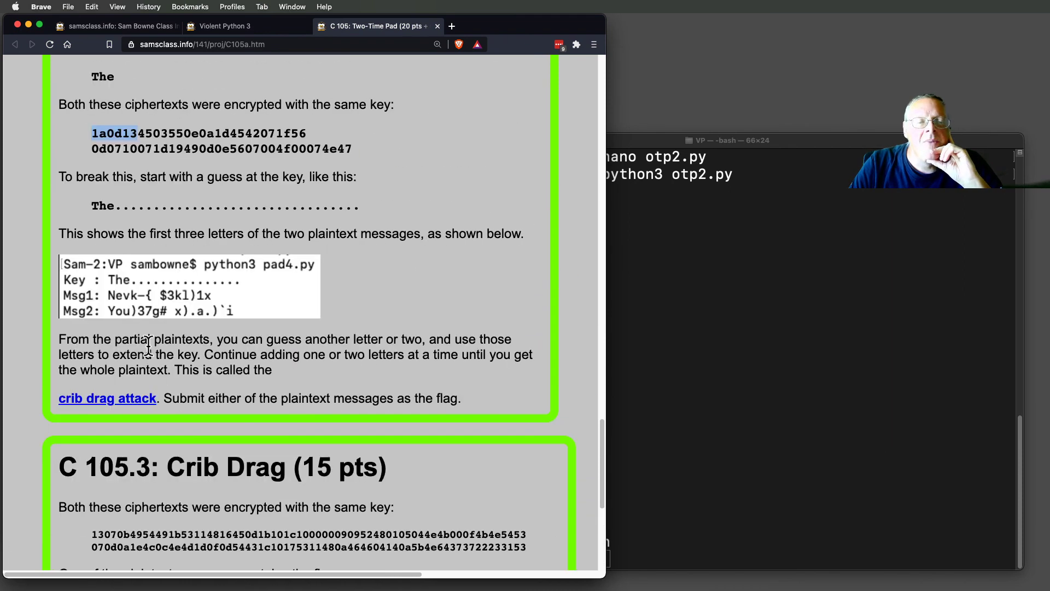
pyautogui.moveTo(131, 288)
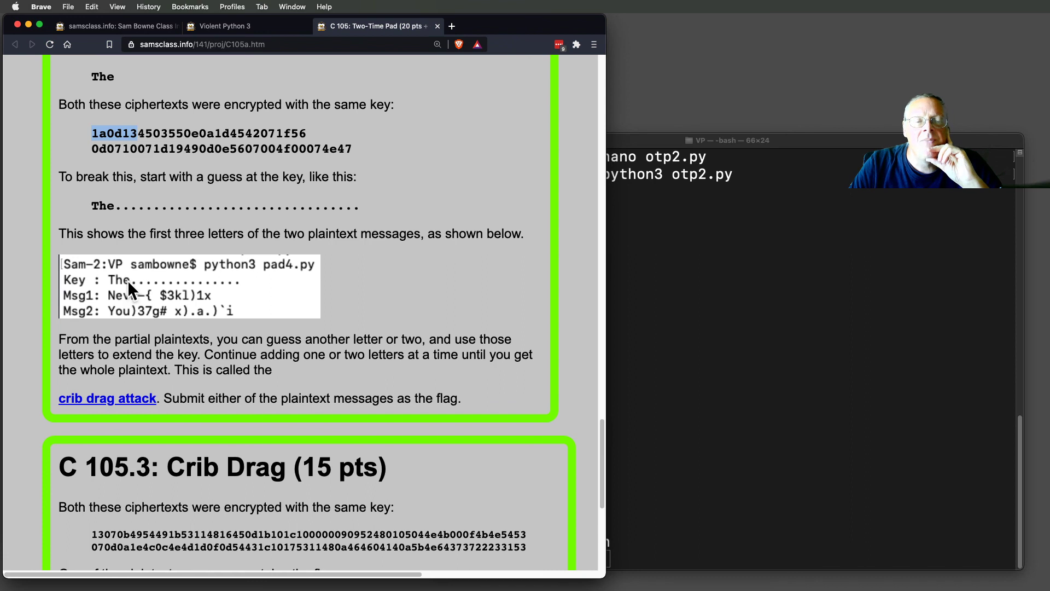
pyautogui.moveTo(113, 283)
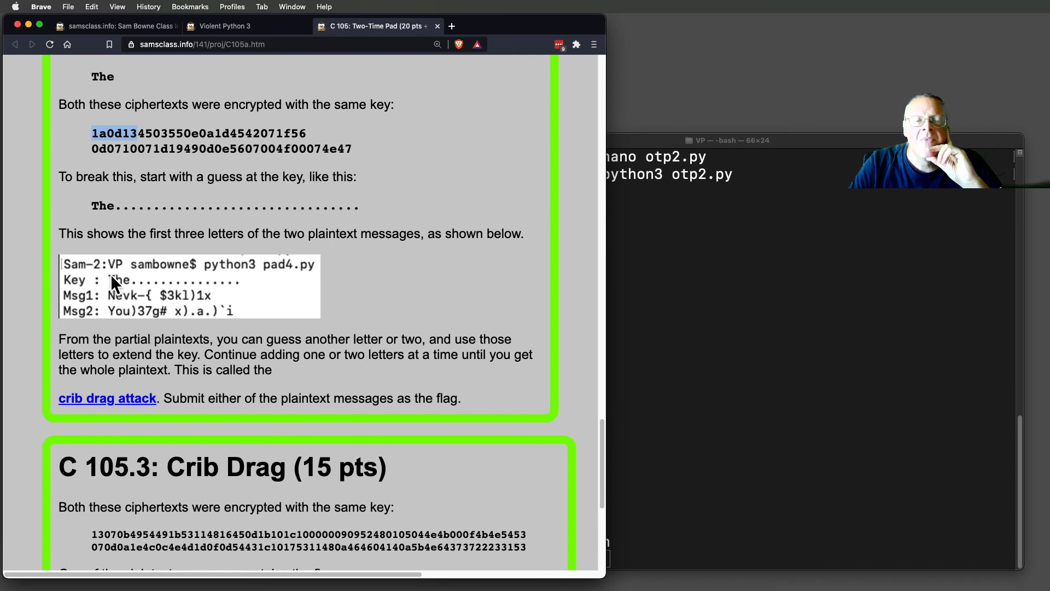
pyautogui.moveTo(133, 331)
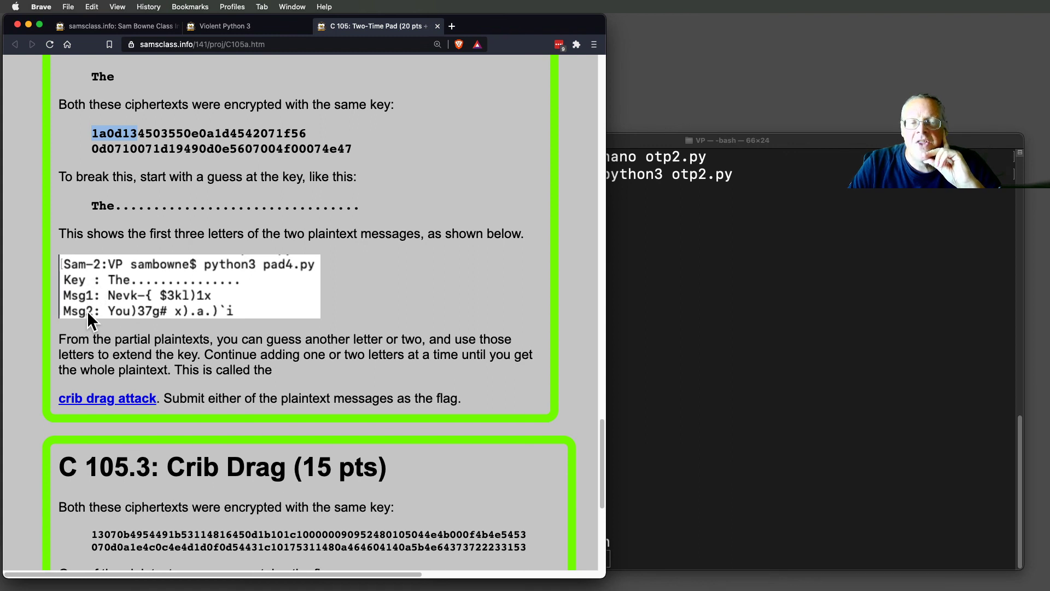
pyautogui.moveTo(130, 359)
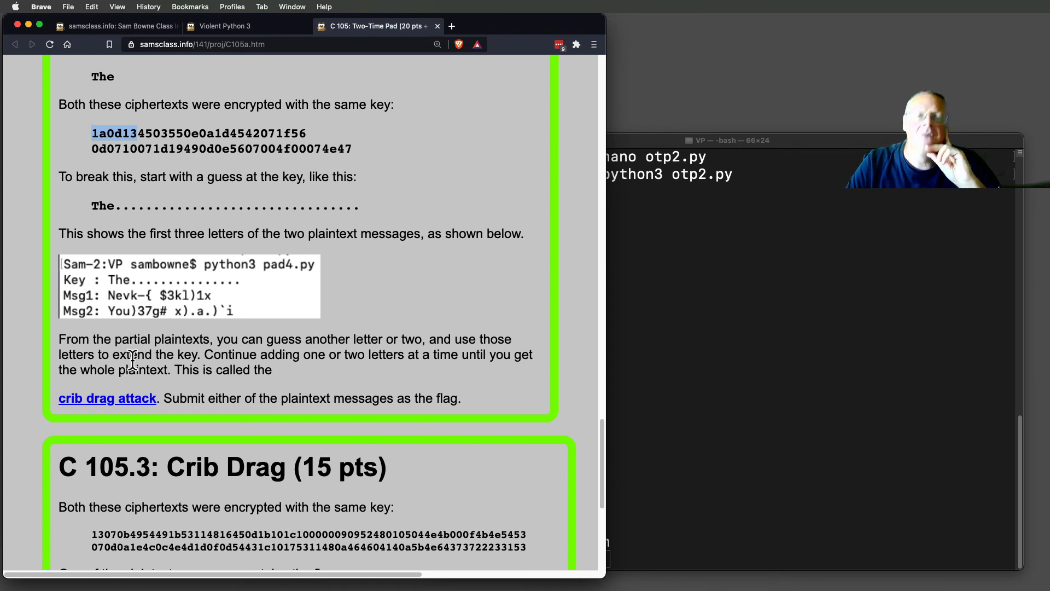
pyautogui.moveTo(159, 387)
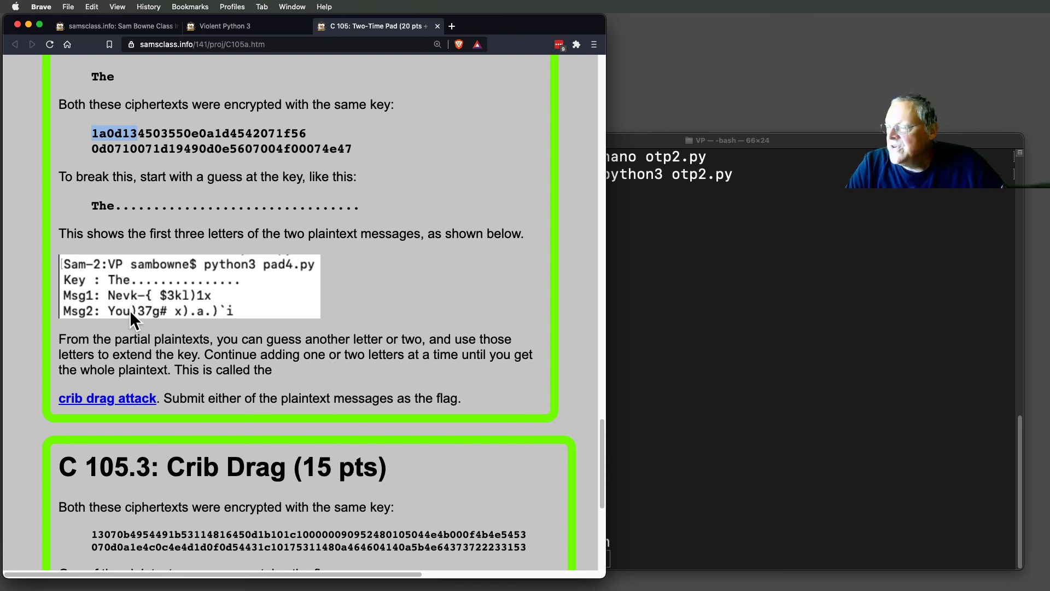
pyautogui.moveTo(193, 375)
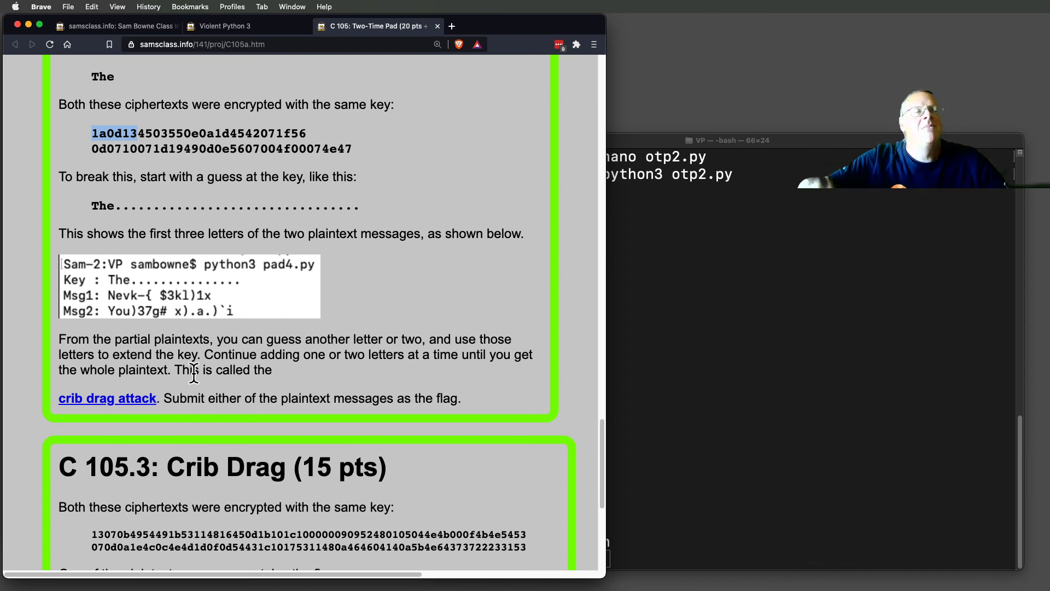
pyautogui.moveTo(291, 286)
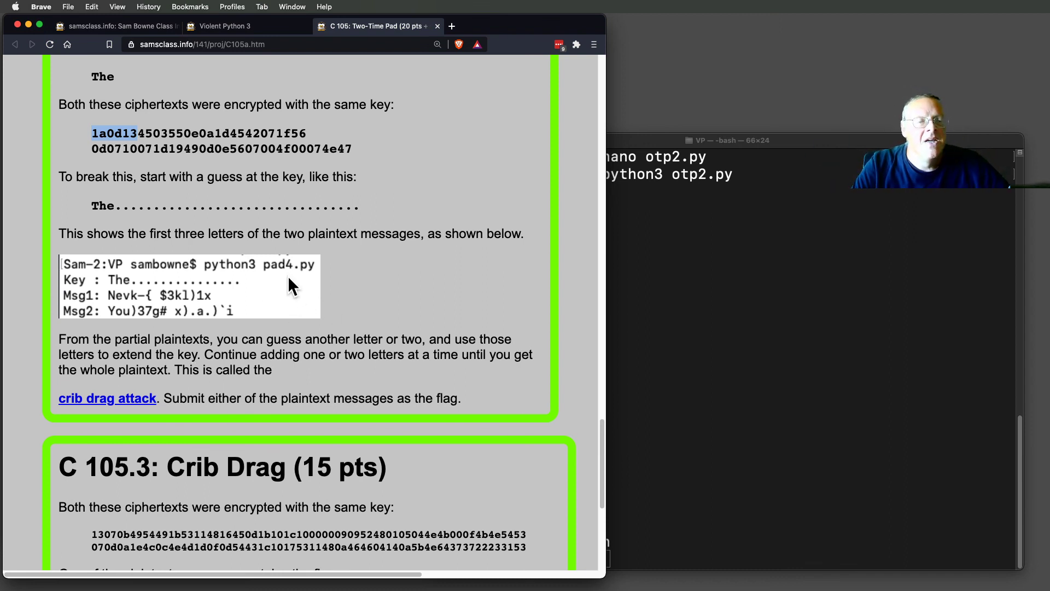
# Return to the 'Decrypting uses the same operation' code block and its decrypted output
pyautogui.scroll(3)
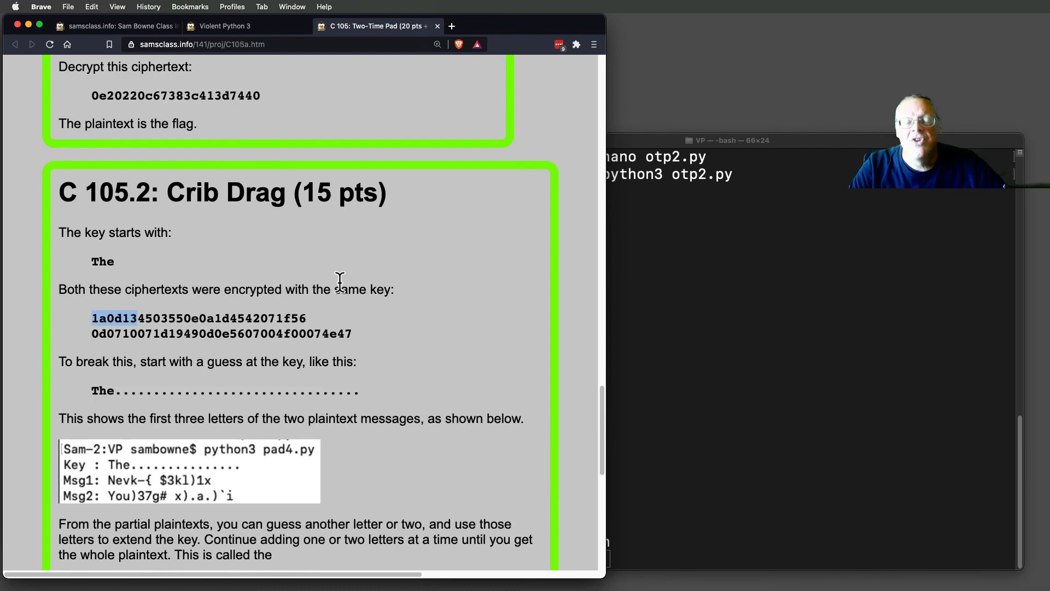
pyautogui.scroll(3)
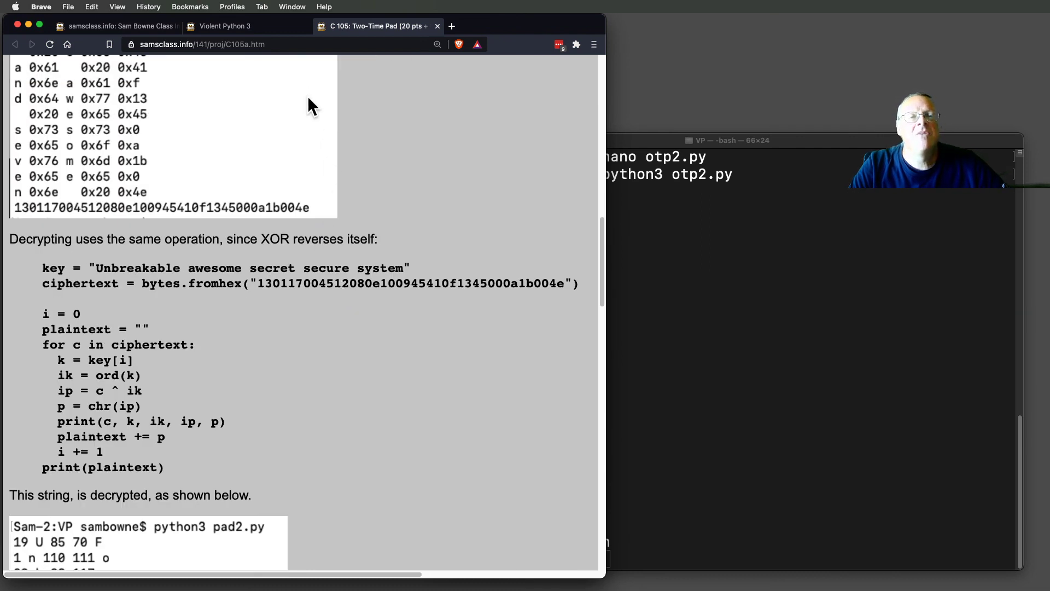
pyautogui.moveTo(381, 127)
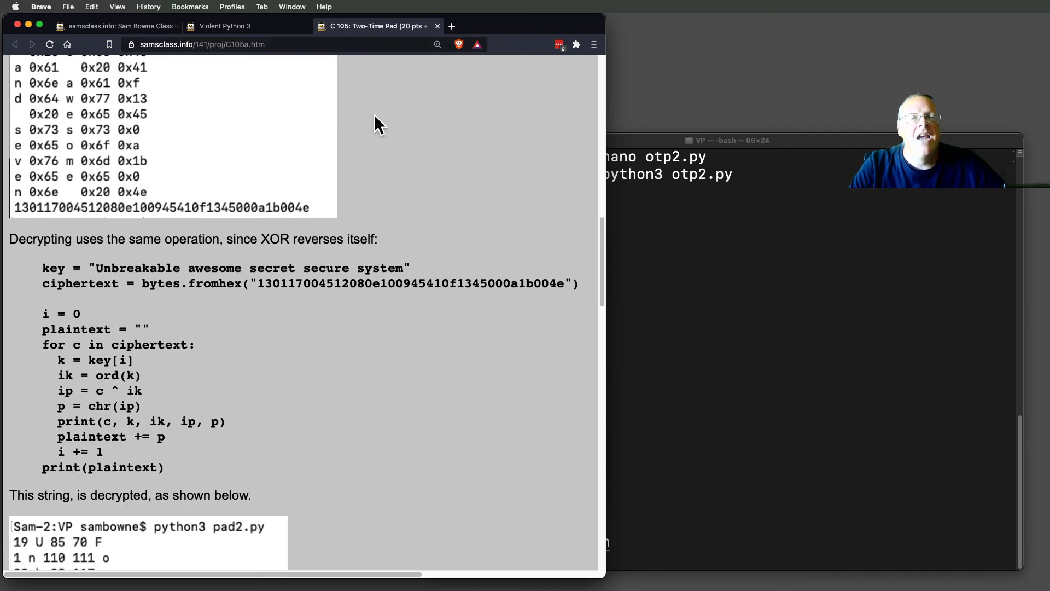
pyautogui.moveTo(452, 215)
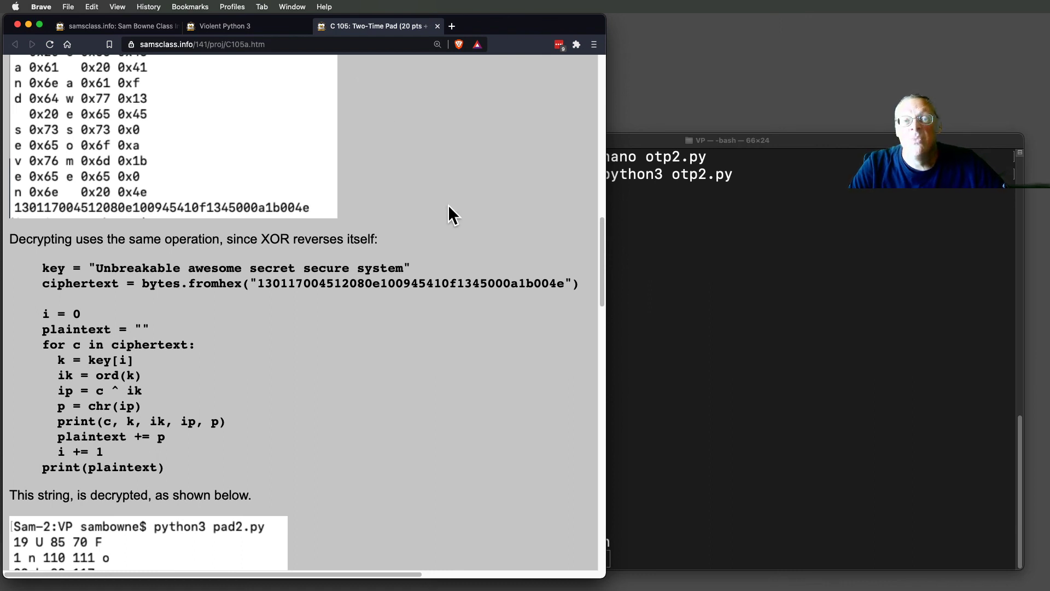